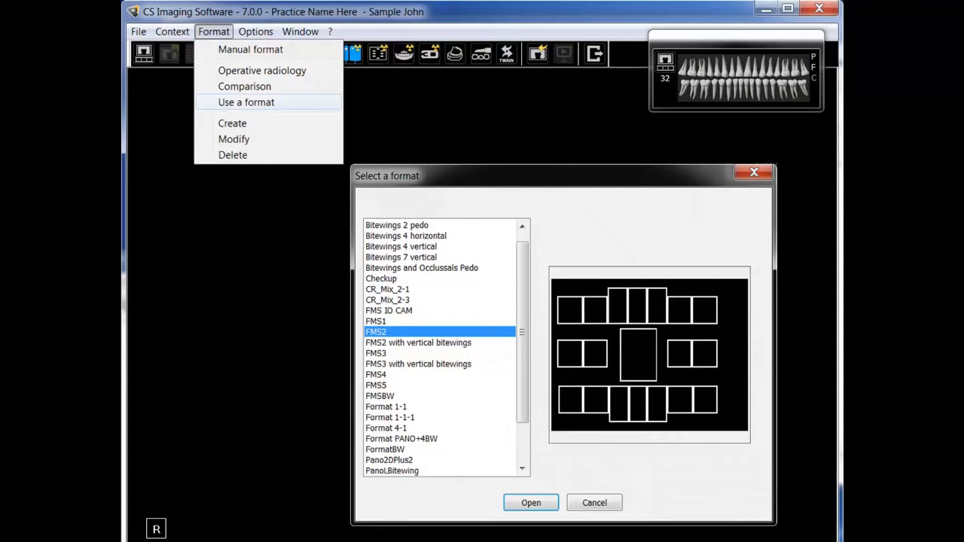
Open the FMS2 format as an empty template, then bring up formats for modifying.
left_click(530, 502)
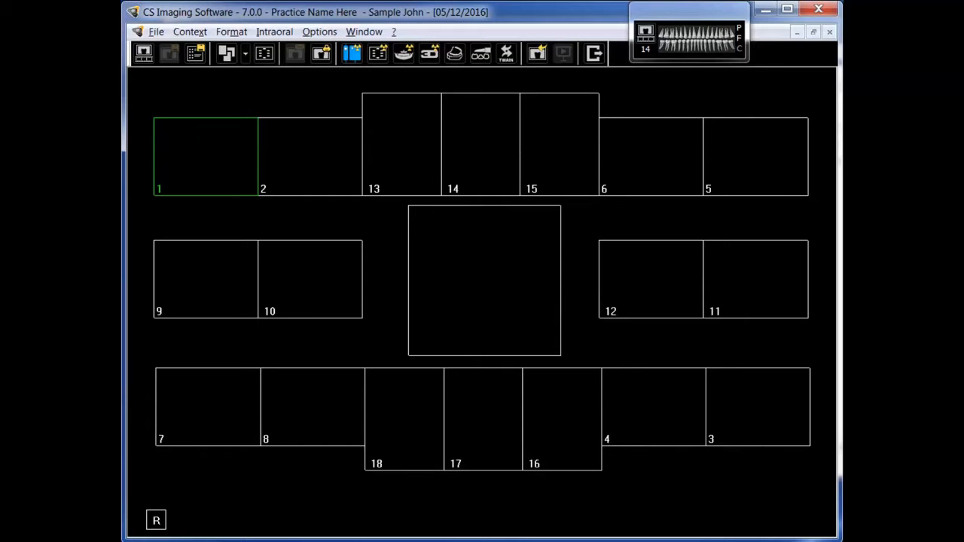
left_click(232, 32)
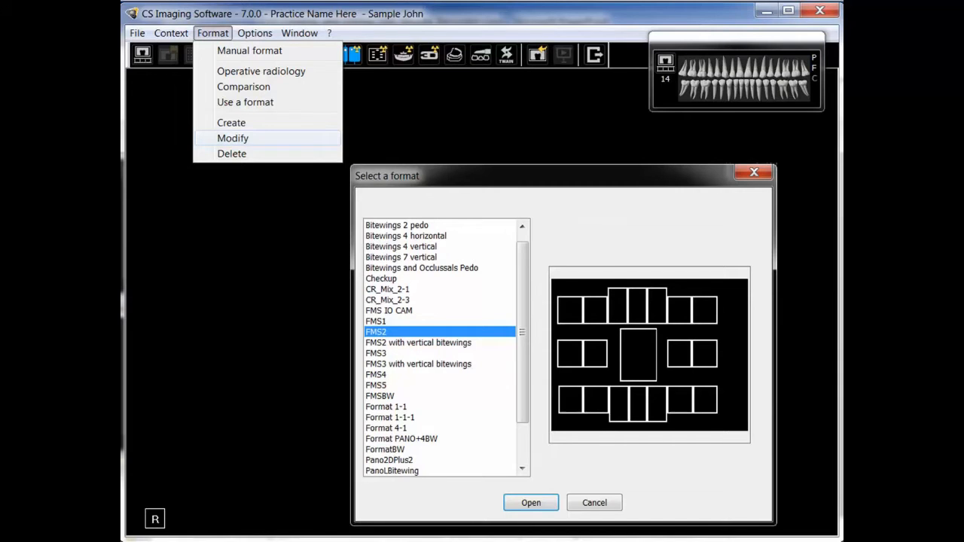
Open FMS2 in FMS Editor with its Toolbox of insert and align tools.
left_click(530, 502)
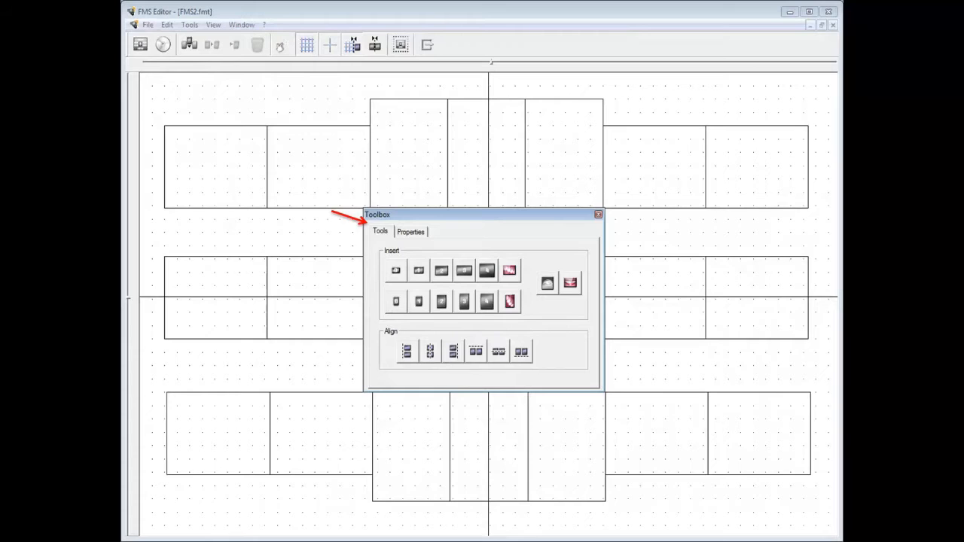
Close the Toolbox to reveal the full FMS2 layout, rulers and centre axes.
left_click(411, 231)
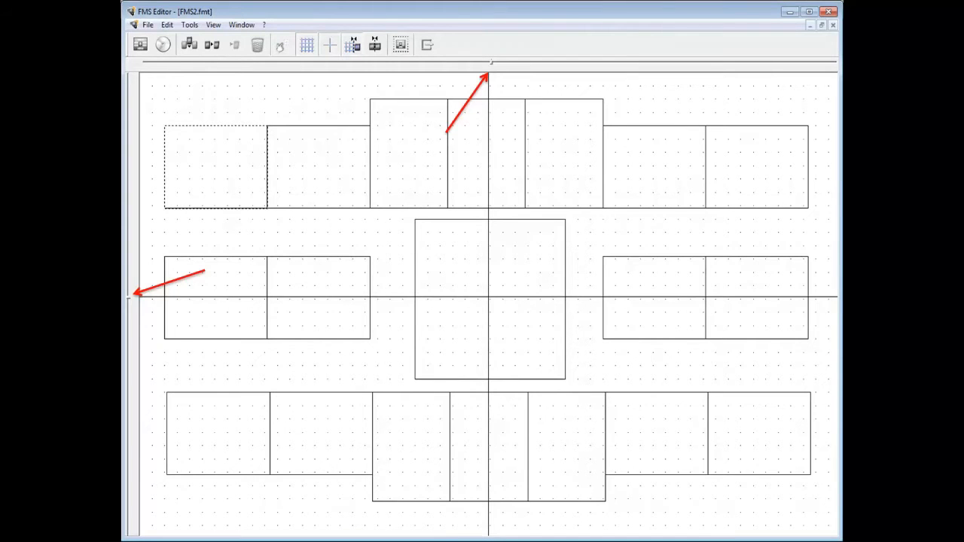
Browse the Open and Save format dialogs, cancelling both without changes.
left_click(142, 45)
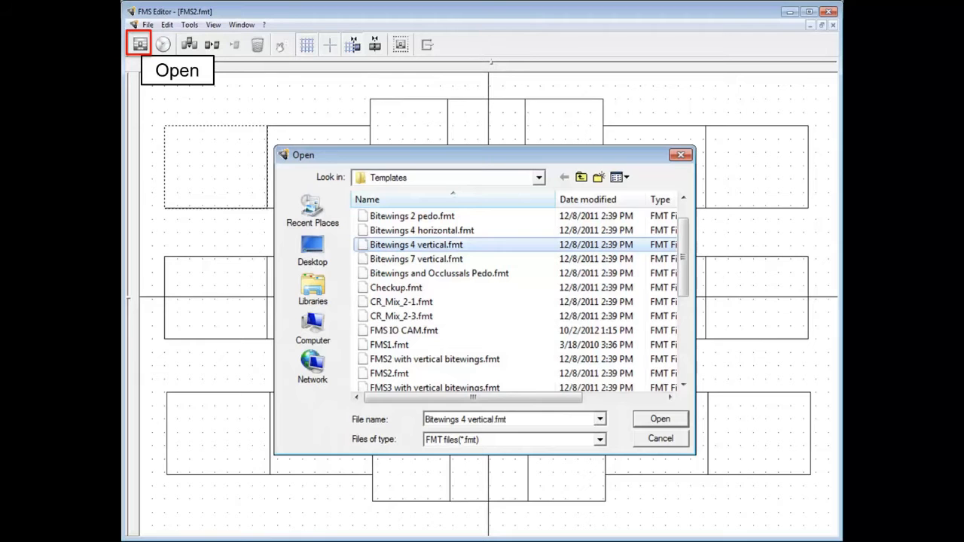
left_click(160, 46)
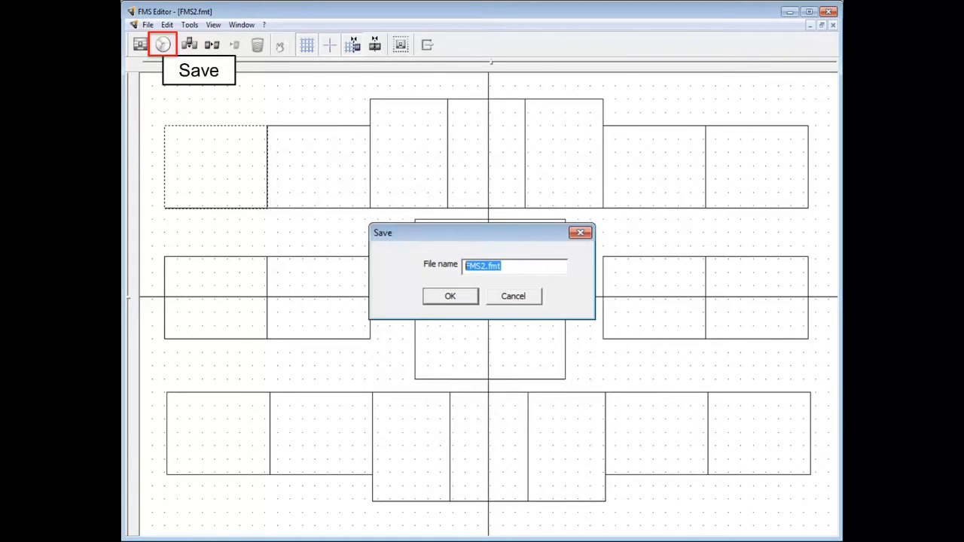
left_click(188, 45)
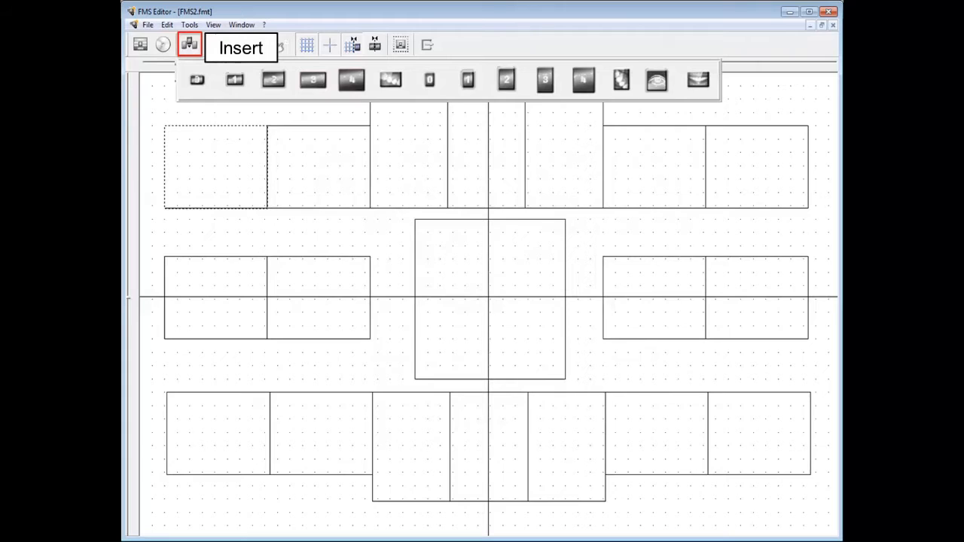
mouse_move(214, 46)
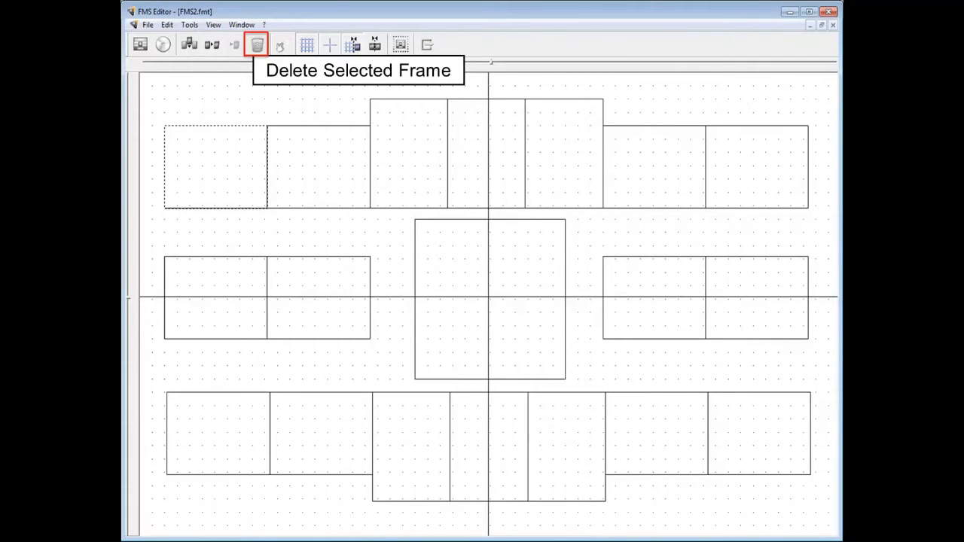
Display acquisition order numbers 1 to 18 on the FMS2 frames.
left_click(302, 52)
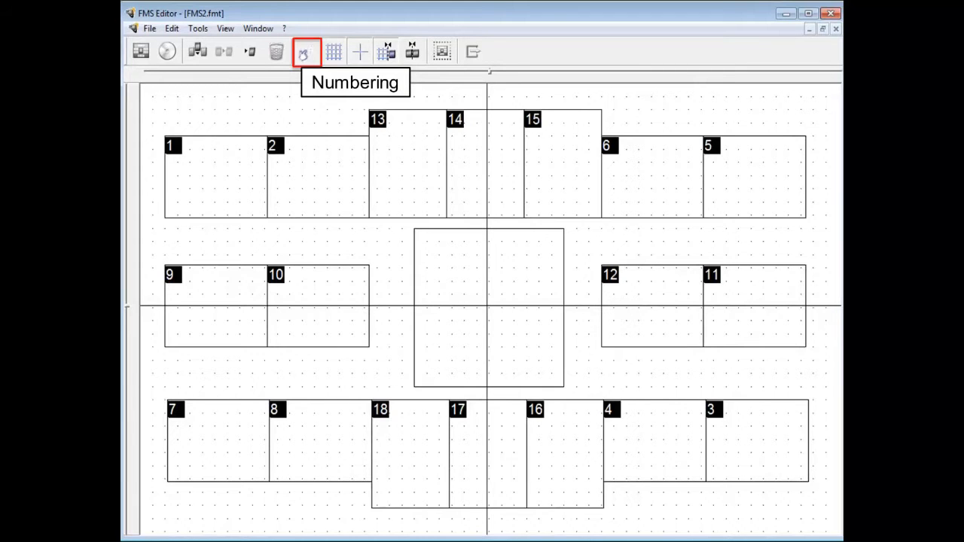
Hide the frame numbers again and toggle the background grid on.
left_click(303, 51)
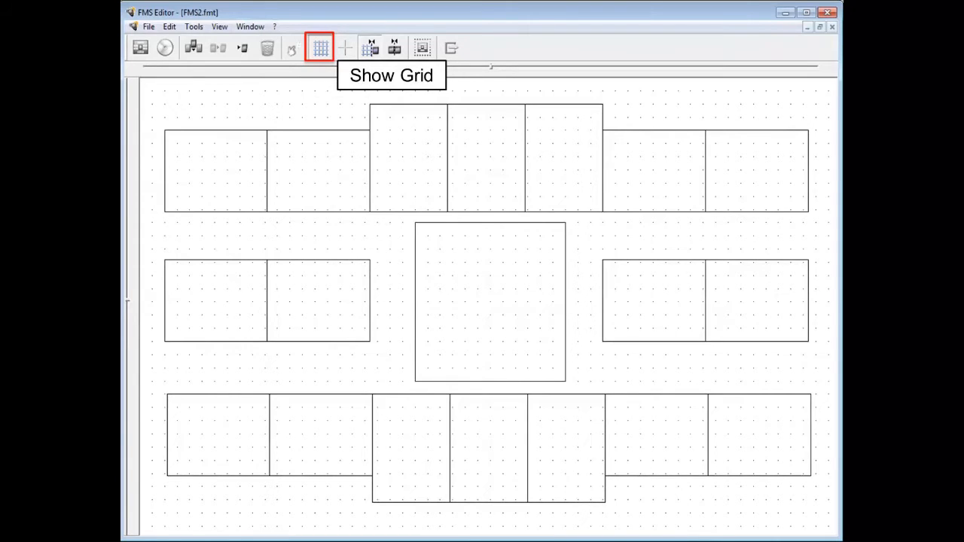
left_click(343, 47)
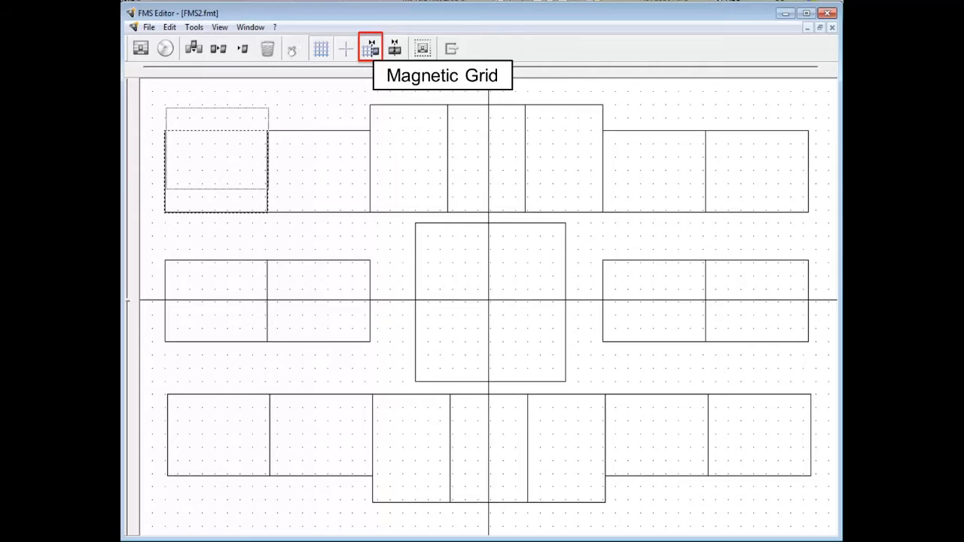
mouse_move(393, 48)
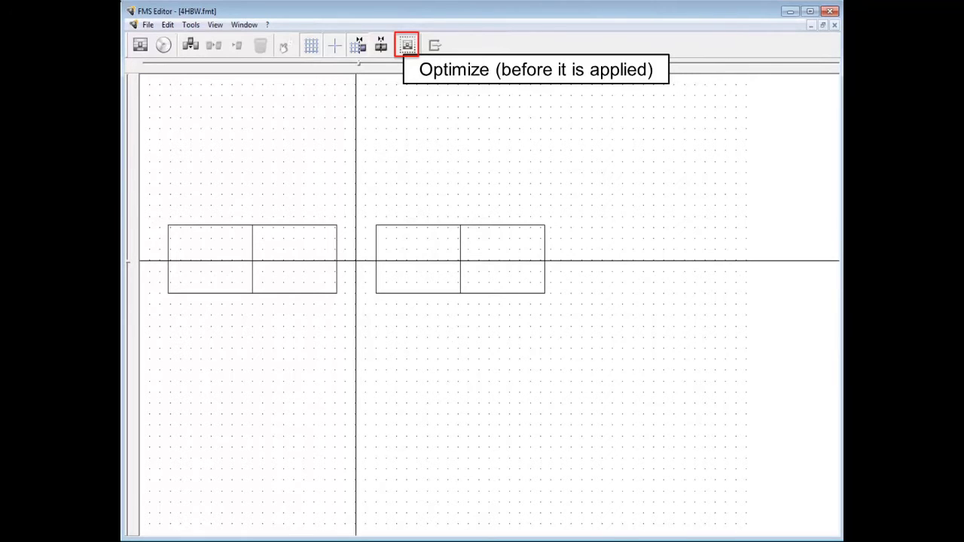
Optimize the placement of the four horizontal bitewing frames in 4HBW.
left_click(406, 43)
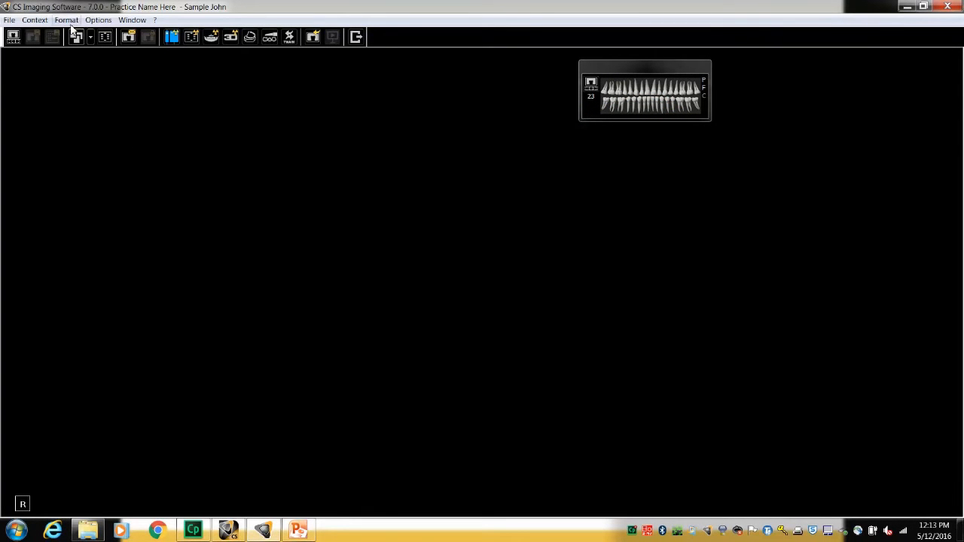
Start picking an existing format to edit from the Format menu.
left_click(65, 19)
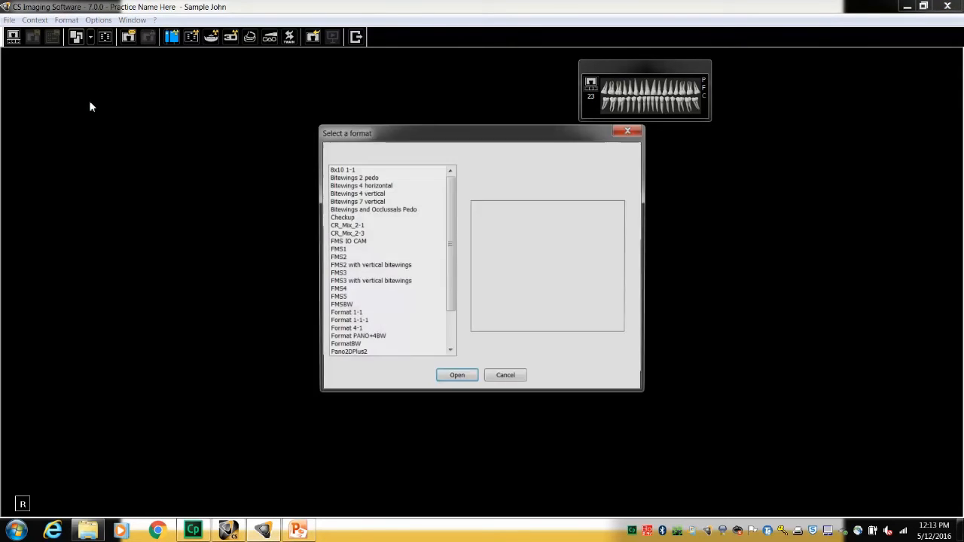
Select FMS2 in the format list and open it in FMS Editor.
left_click(338, 256)
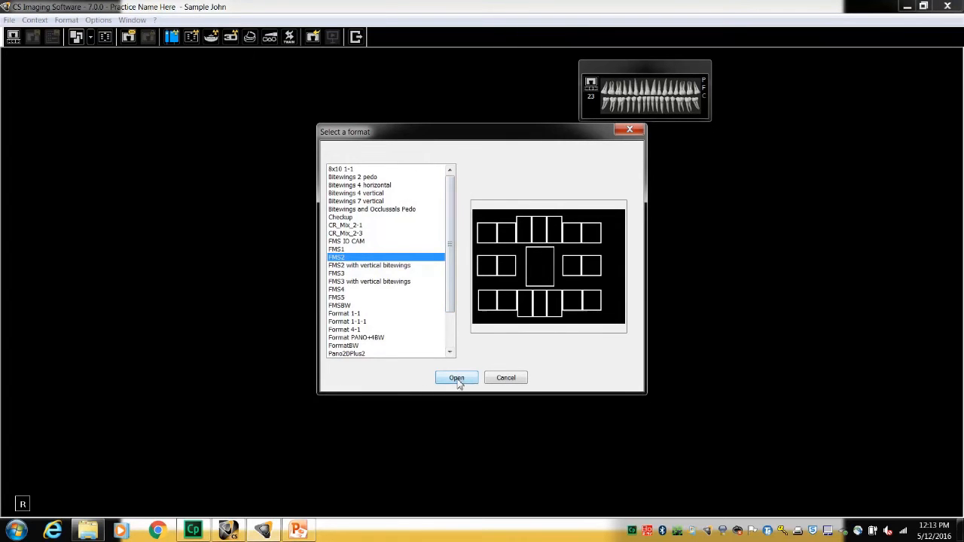
left_click(457, 377)
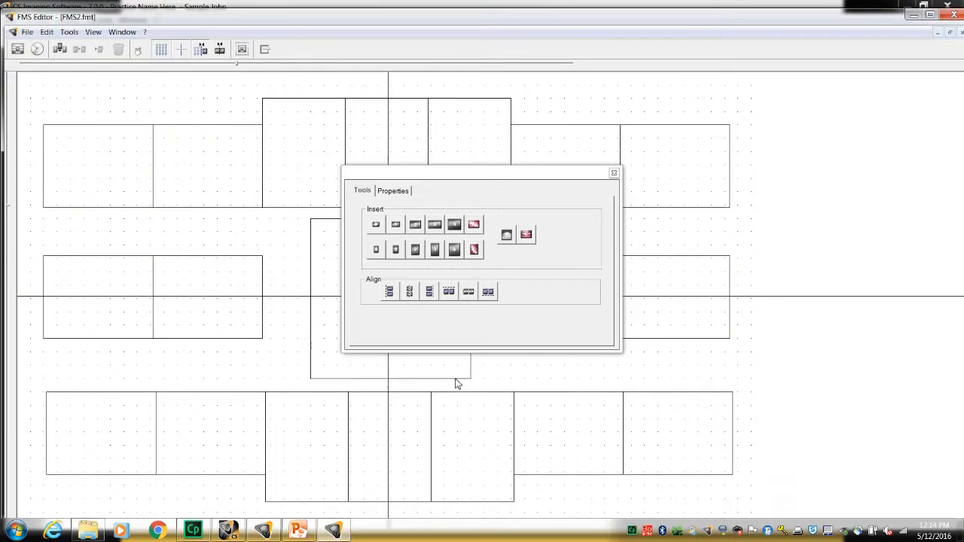
mouse_move(458, 378)
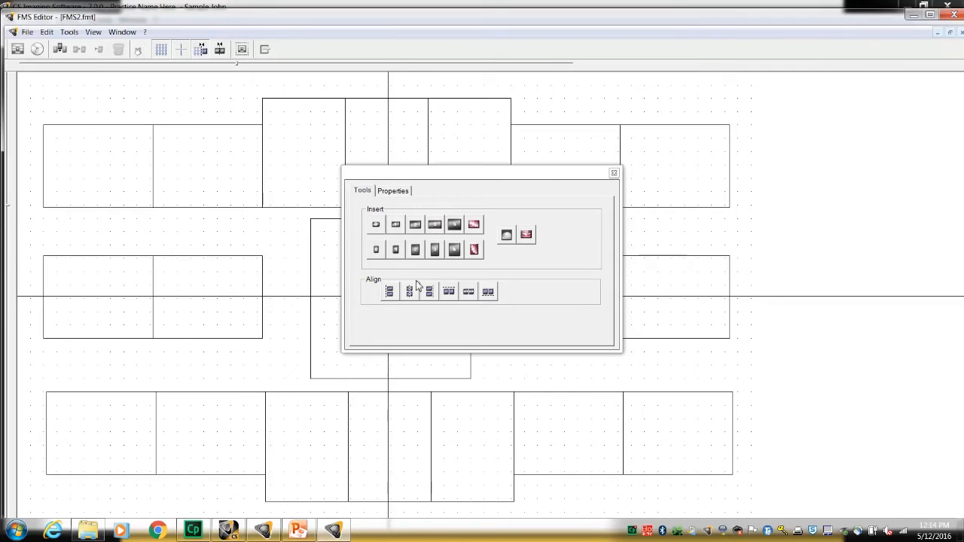
mouse_move(613, 173)
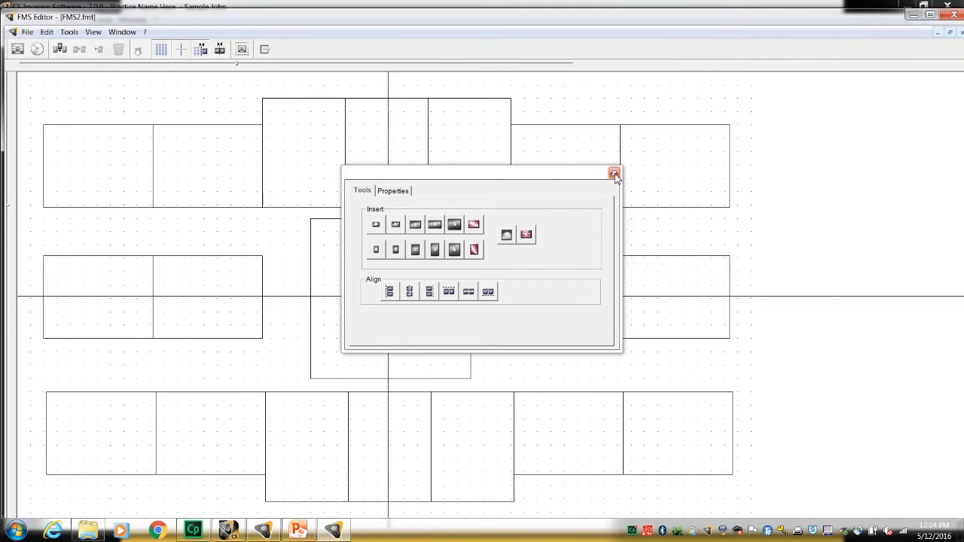
Close the Toolbox, reopen it from the display options, then close it again.
left_click(612, 171)
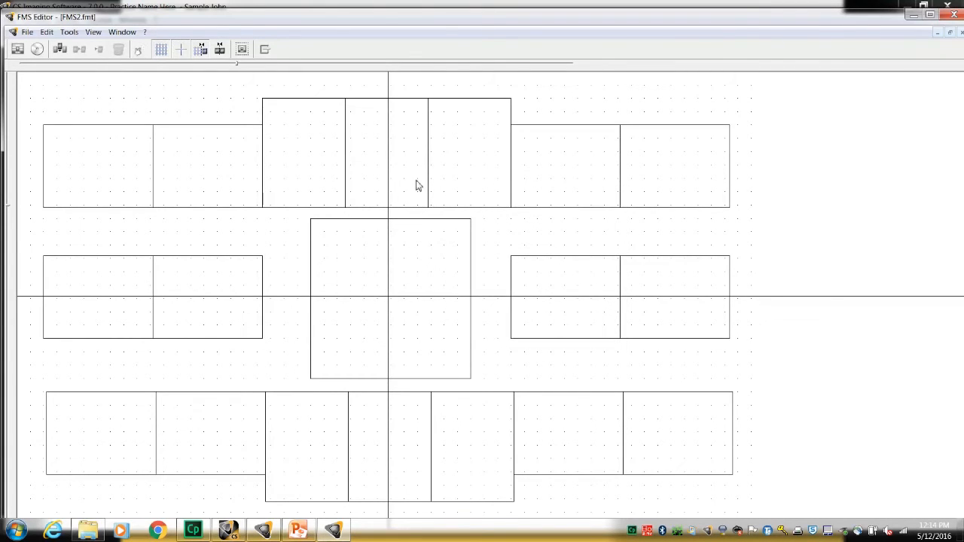
mouse_move(189, 135)
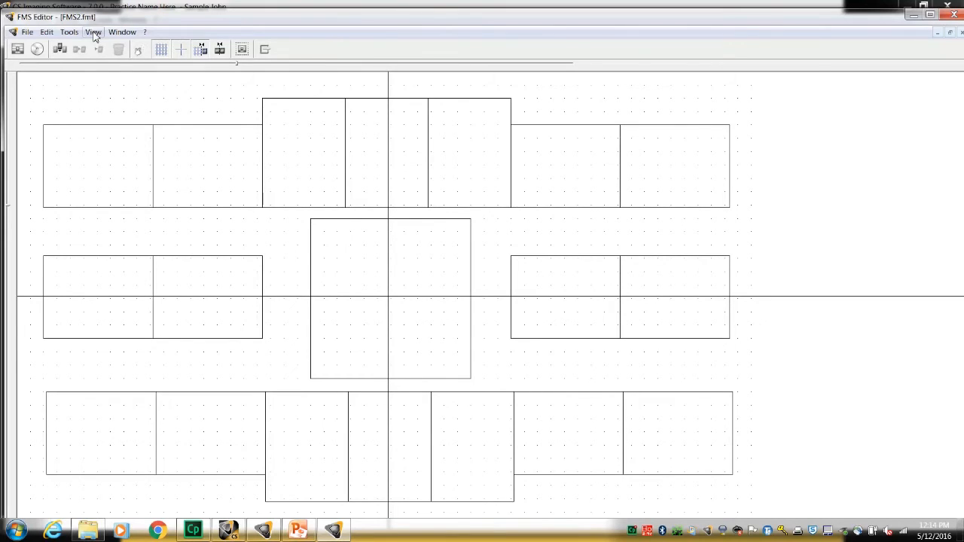
left_click(93, 32)
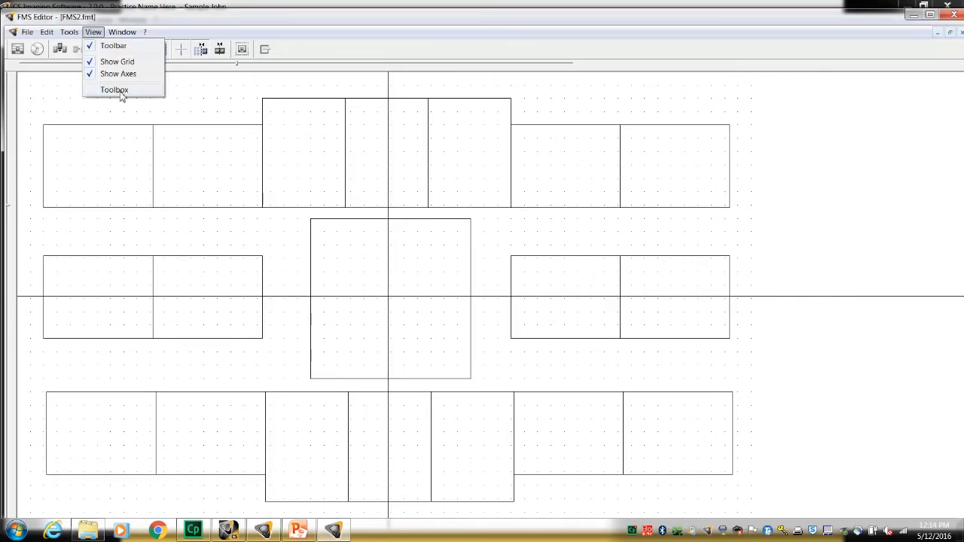
left_click(113, 89)
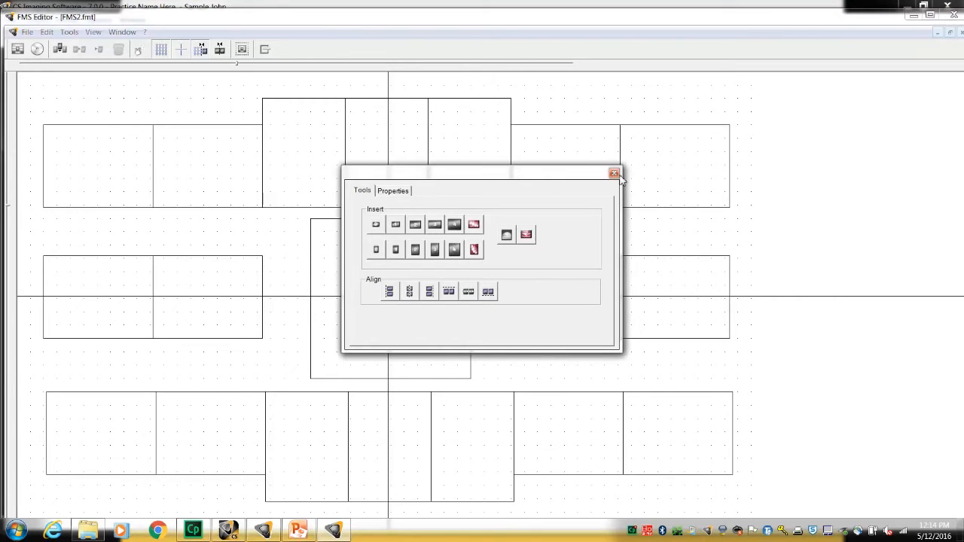
left_click(614, 173)
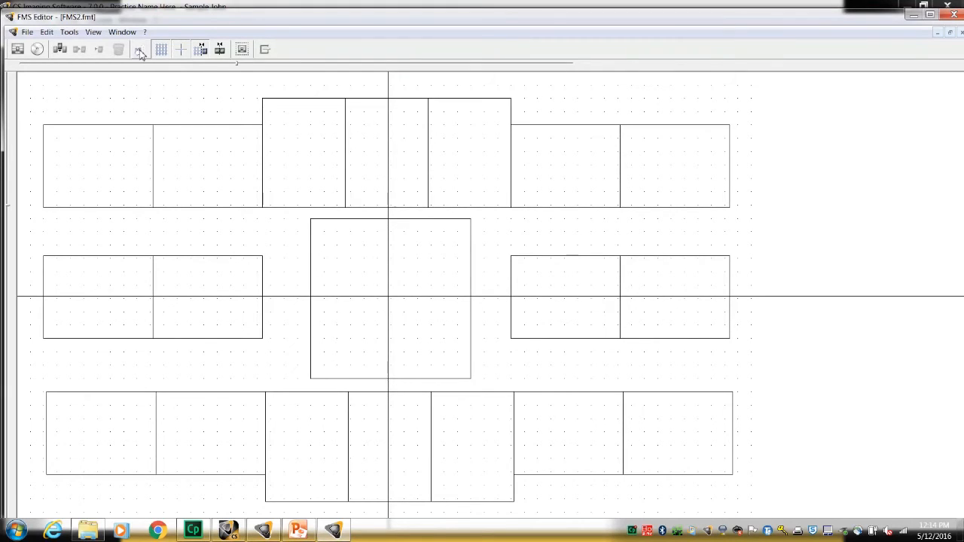
mouse_move(138, 57)
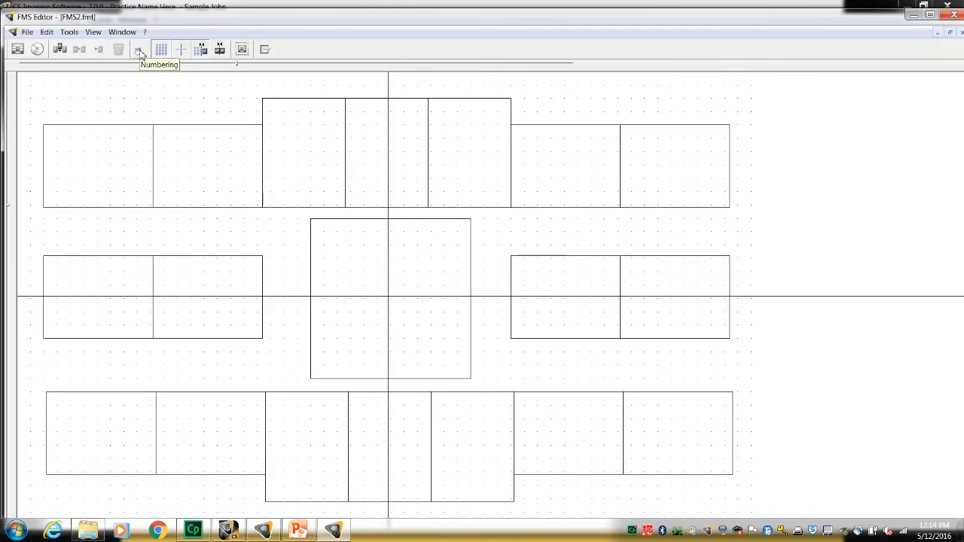
Switch to numbering mode and number the frames in capture order, reaching 1–8.
left_click(139, 49)
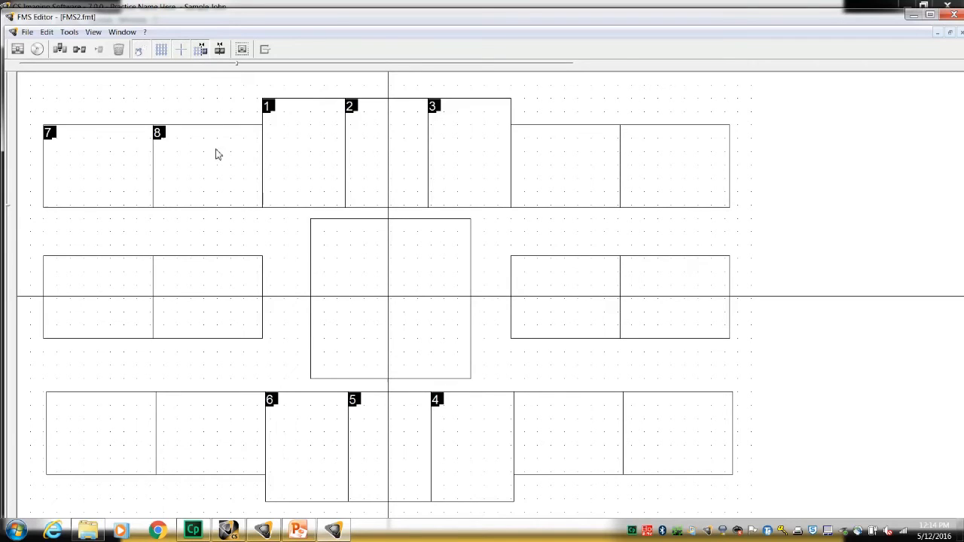
mouse_move(692, 427)
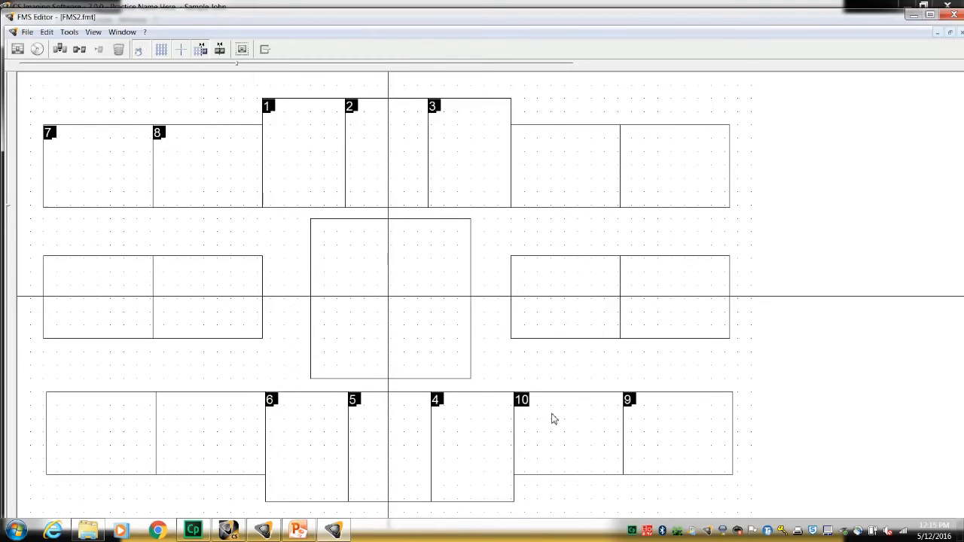
mouse_move(640, 409)
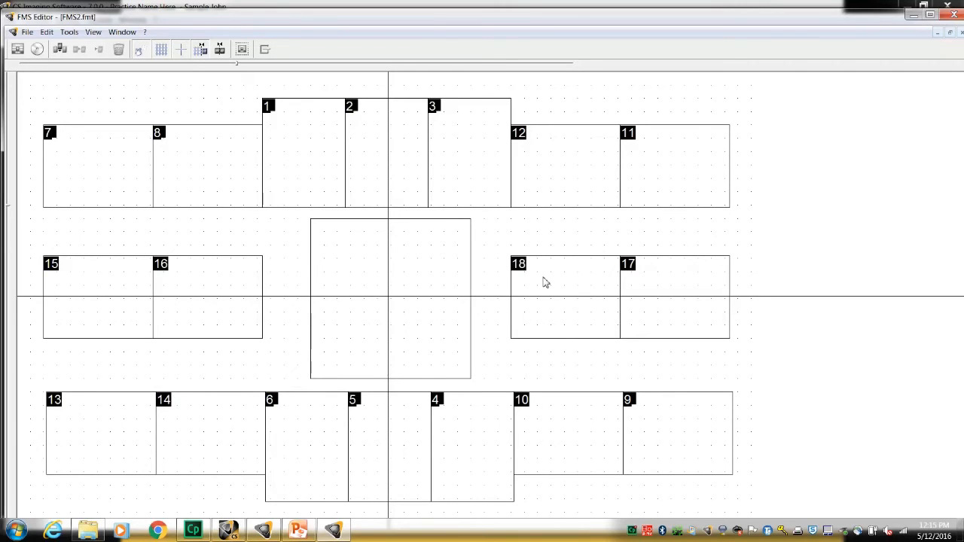
mouse_move(261, 168)
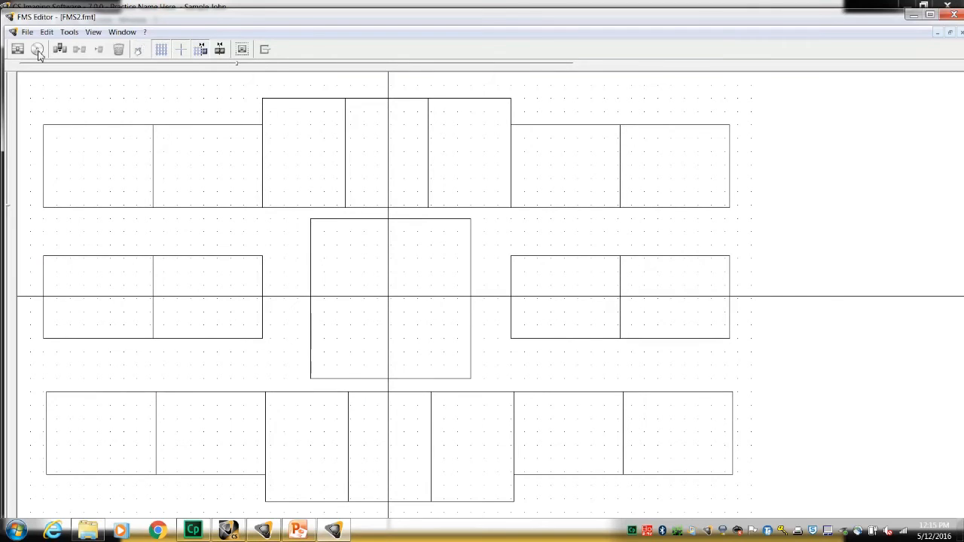
Save the numbered layout with File > Save As under the name Hygiene1.
left_click(25, 33)
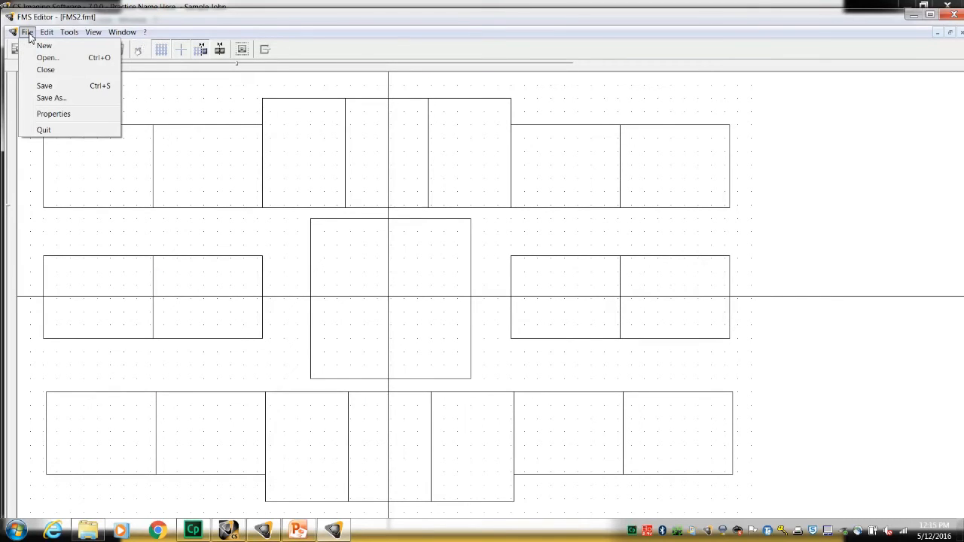
mouse_move(47, 88)
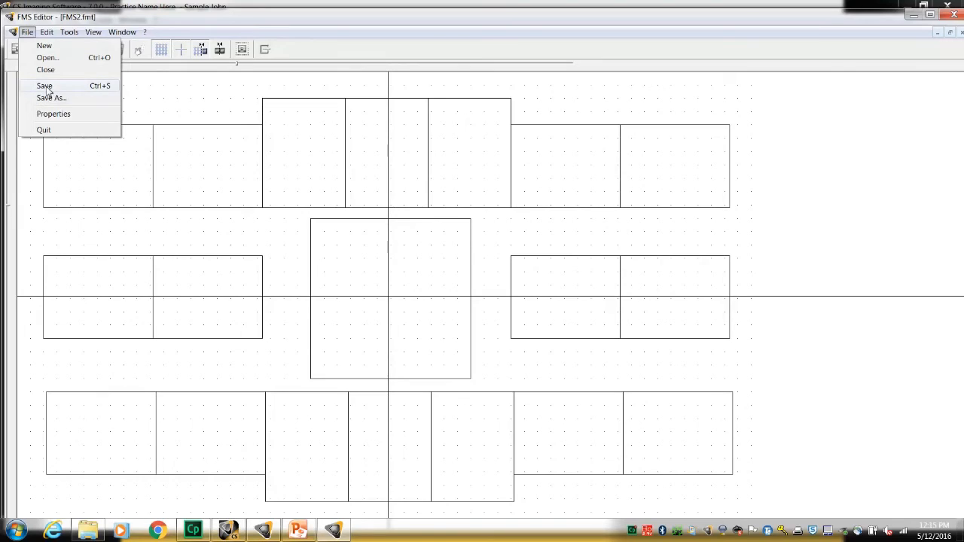
mouse_move(63, 86)
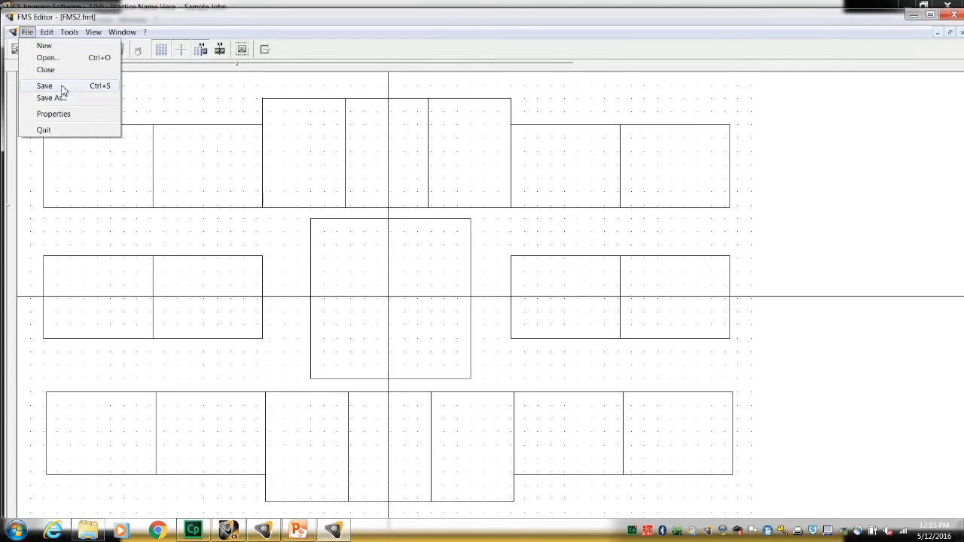
mouse_move(66, 91)
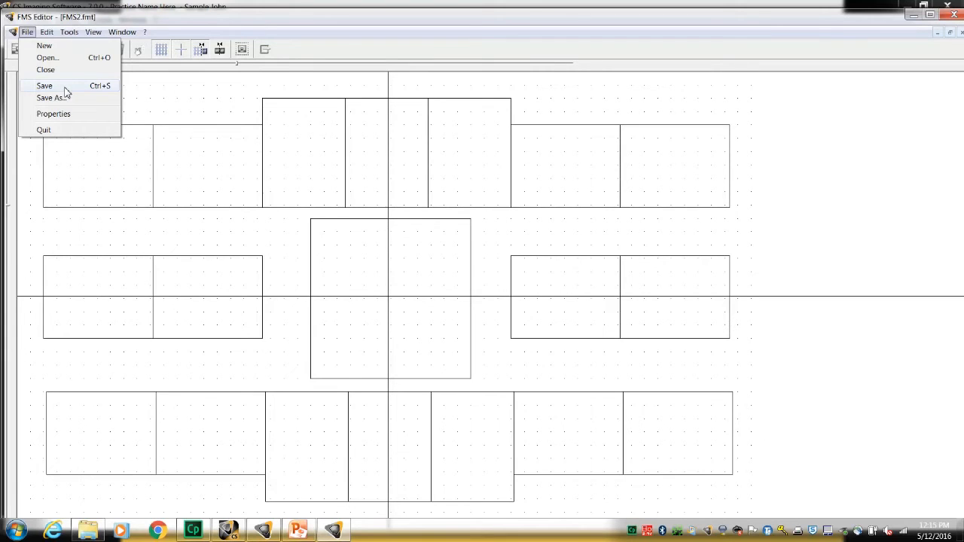
mouse_move(60, 102)
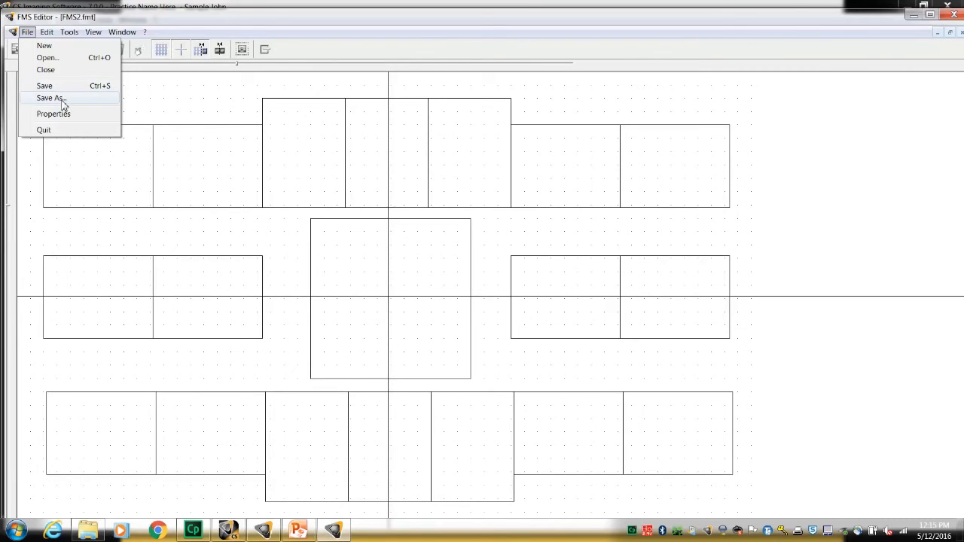
left_click(48, 98)
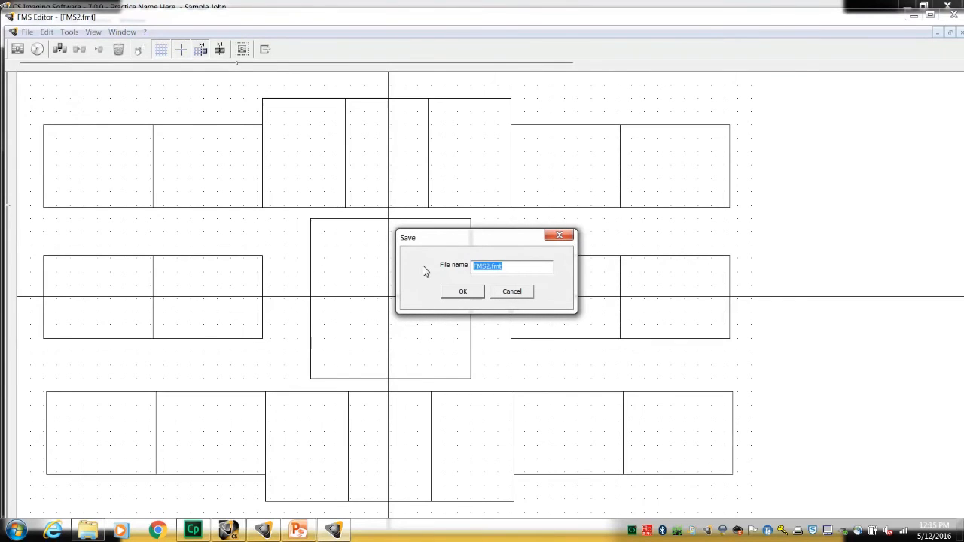
type("H")
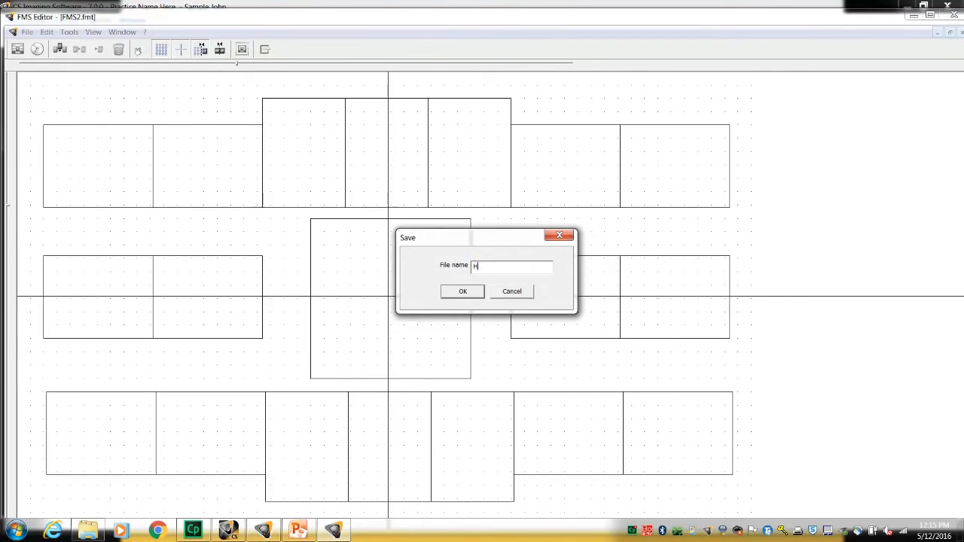
type("ygiene1")
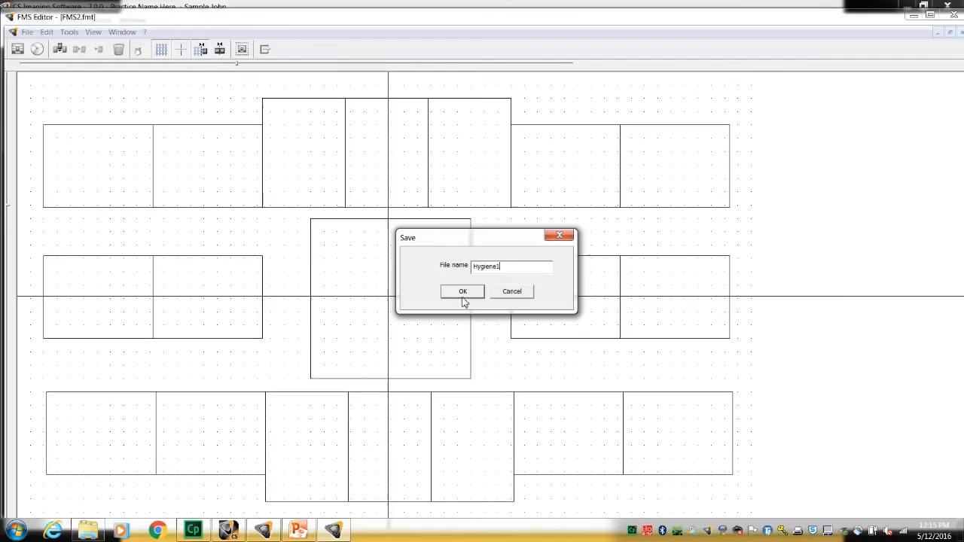
left_click(462, 291)
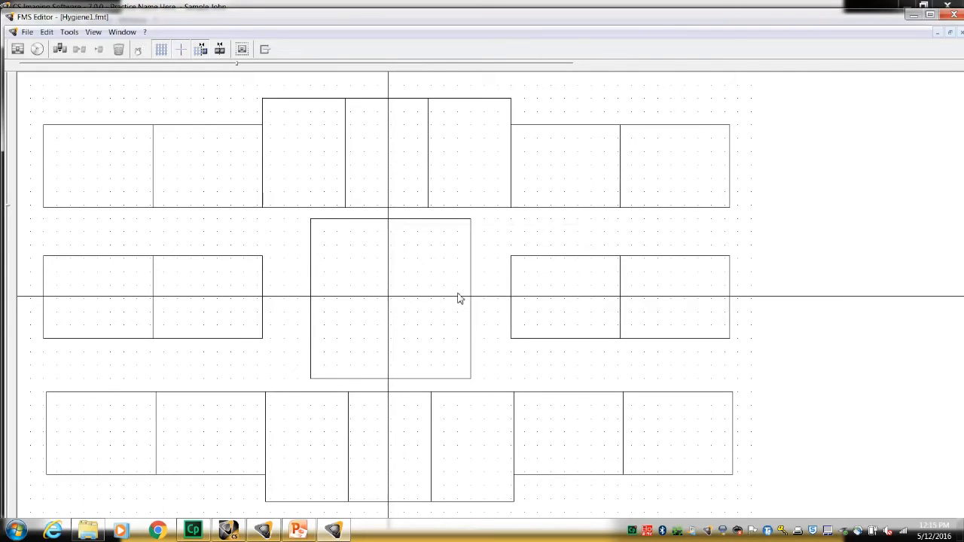
mouse_move(262, 123)
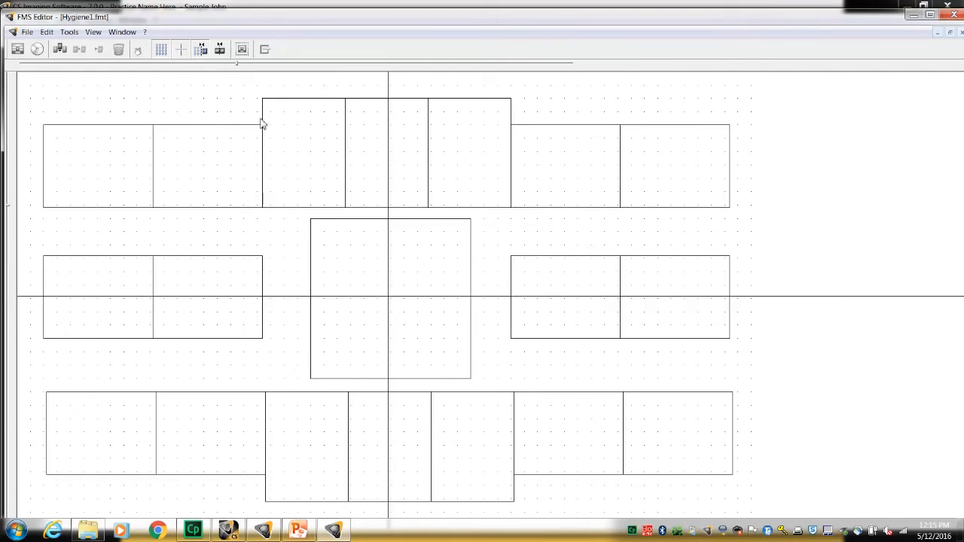
mouse_move(249, 155)
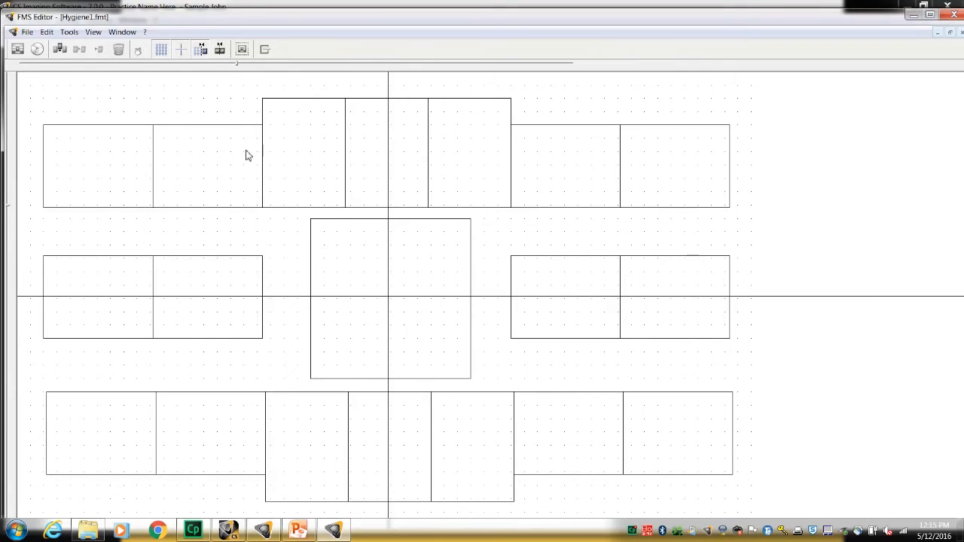
mouse_move(170, 112)
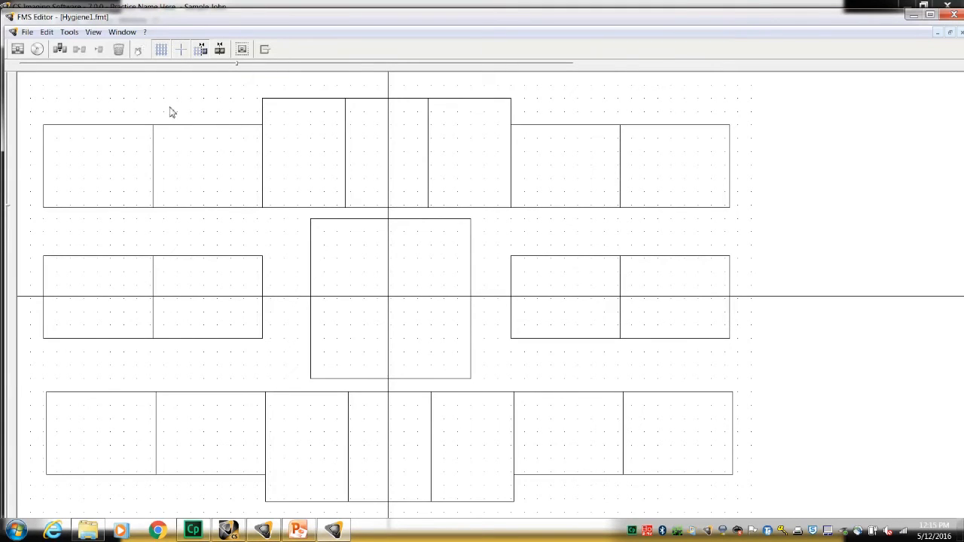
Restore the Toolbox, review frame properties (frame 9: teeth 17–19), then close the panel.
left_click(94, 32)
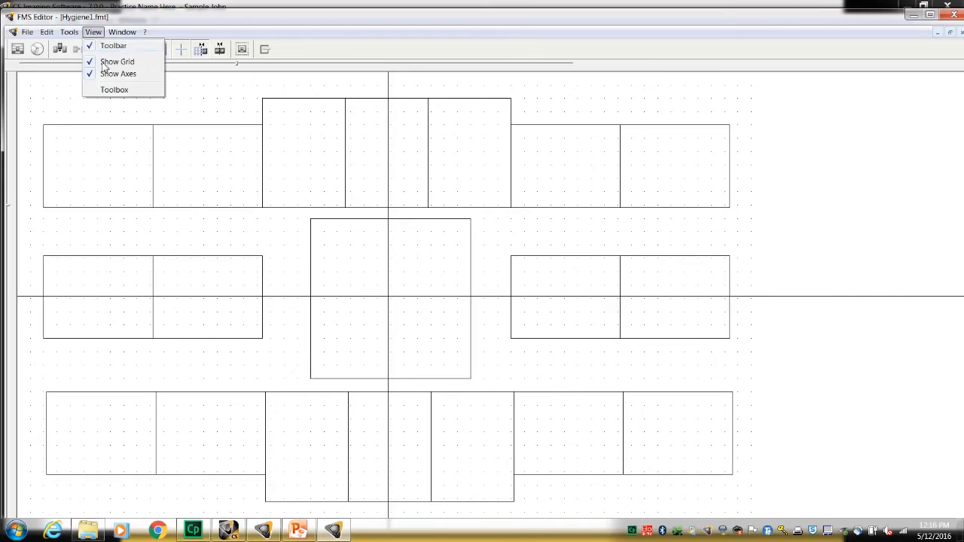
left_click(114, 89)
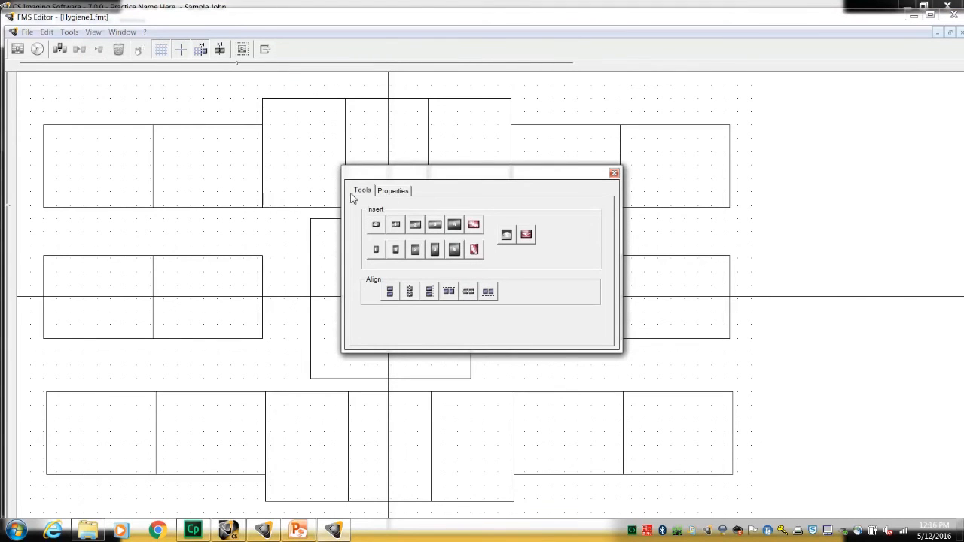
left_click(393, 190)
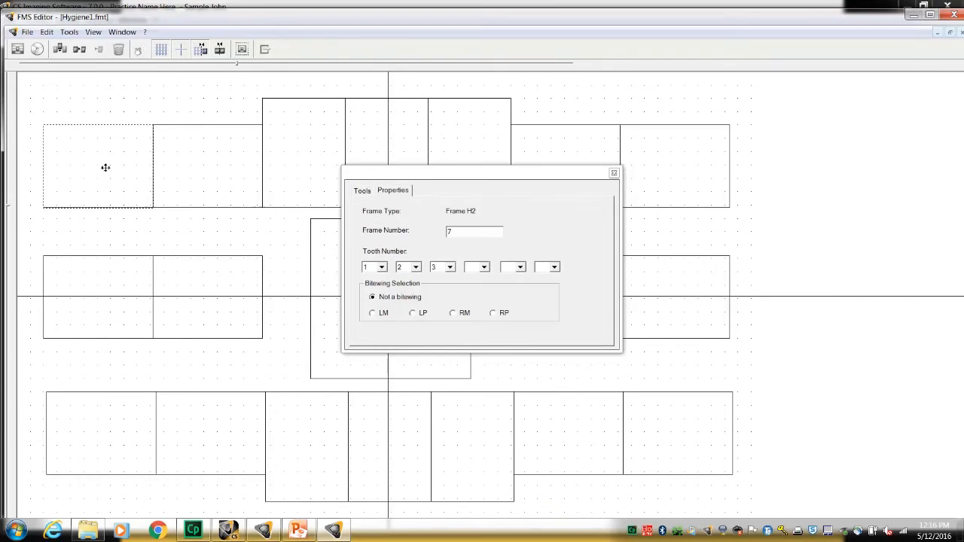
mouse_move(357, 274)
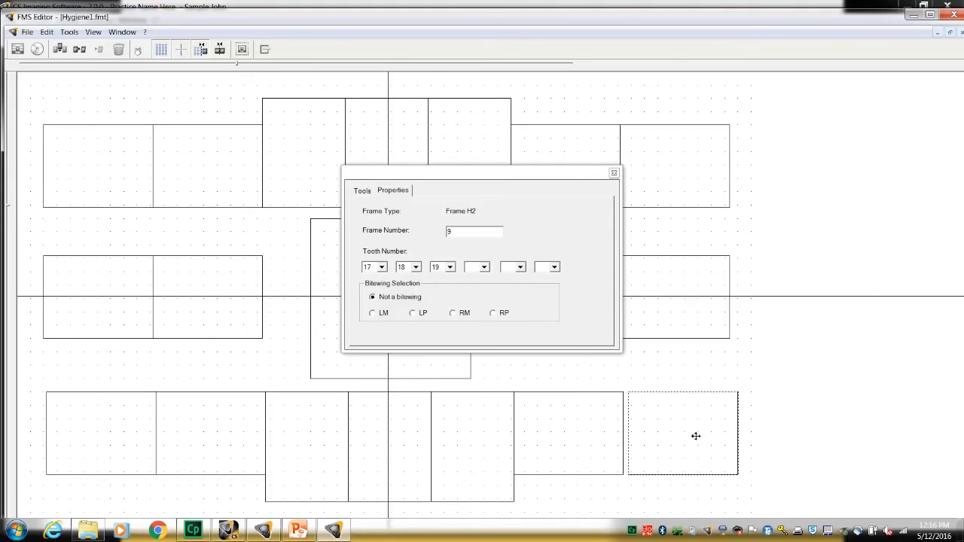
mouse_move(677, 432)
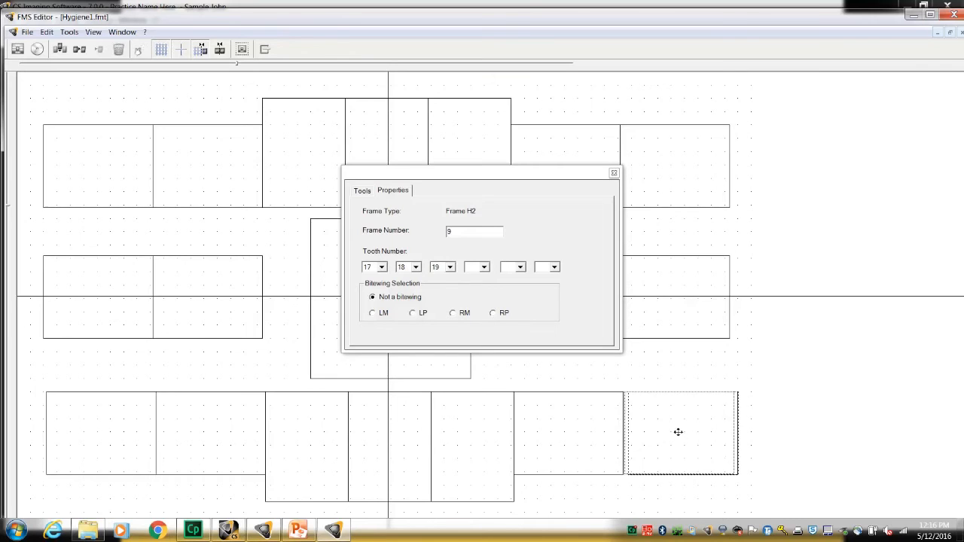
mouse_move(475, 300)
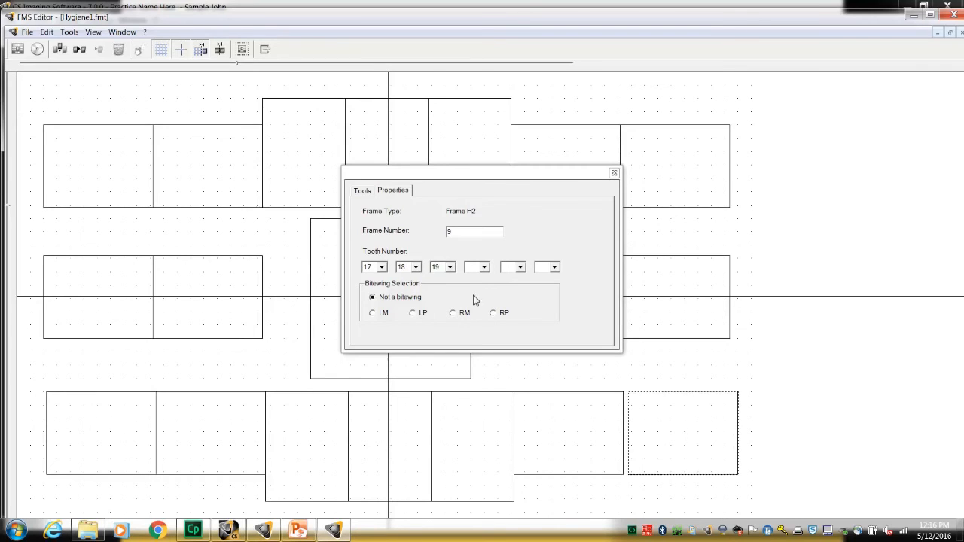
mouse_move(438, 274)
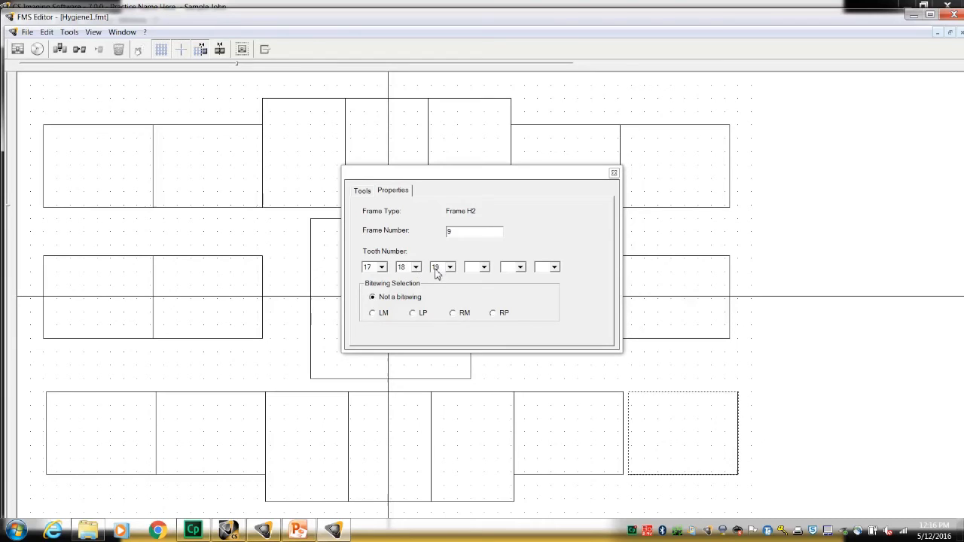
mouse_move(612, 174)
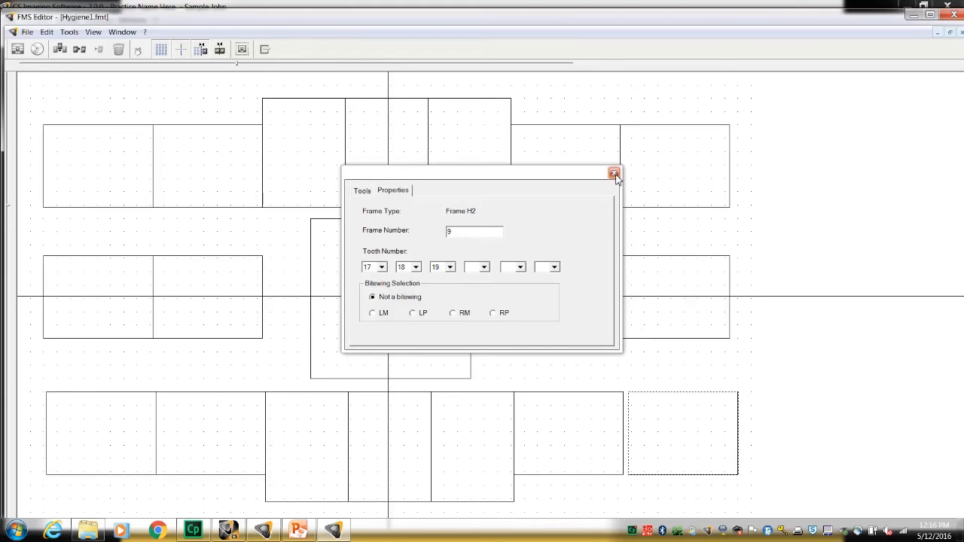
left_click(613, 172)
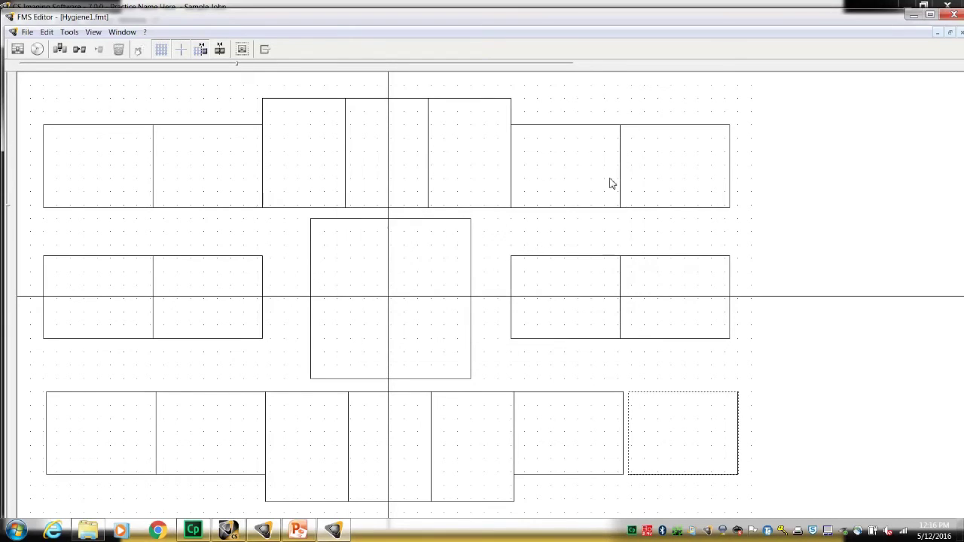
Exit FMS Editor, answering No to saving changes to Hygiene1.fmt.
left_click(263, 49)
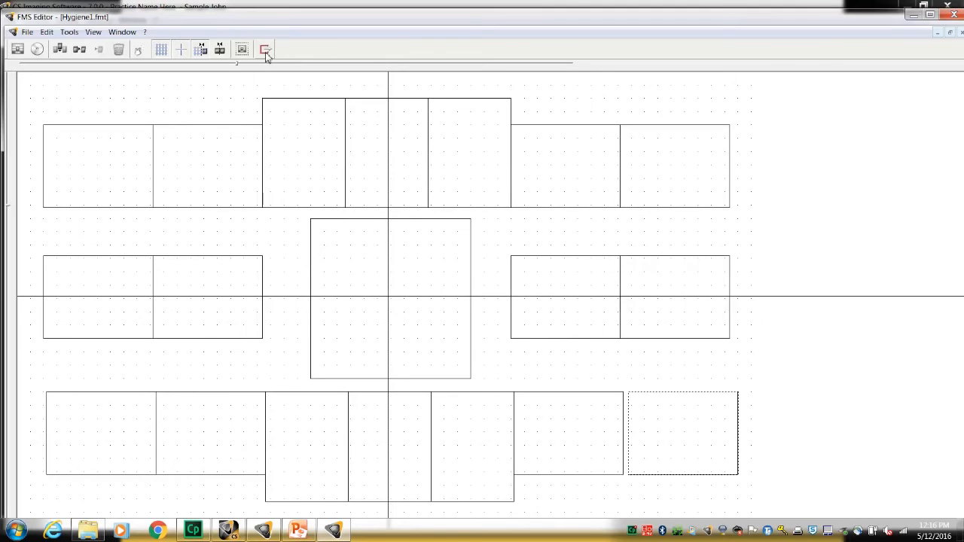
left_click(263, 48)
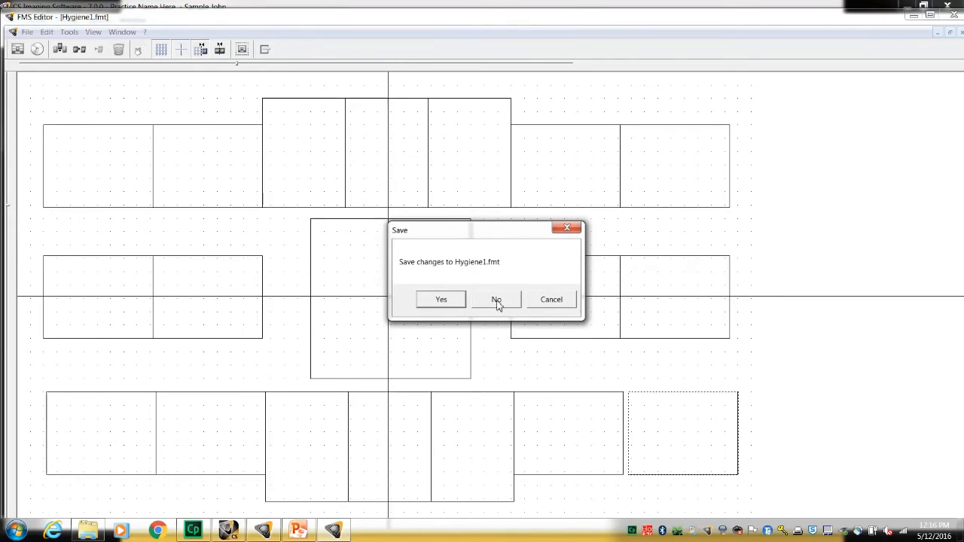
left_click(496, 299)
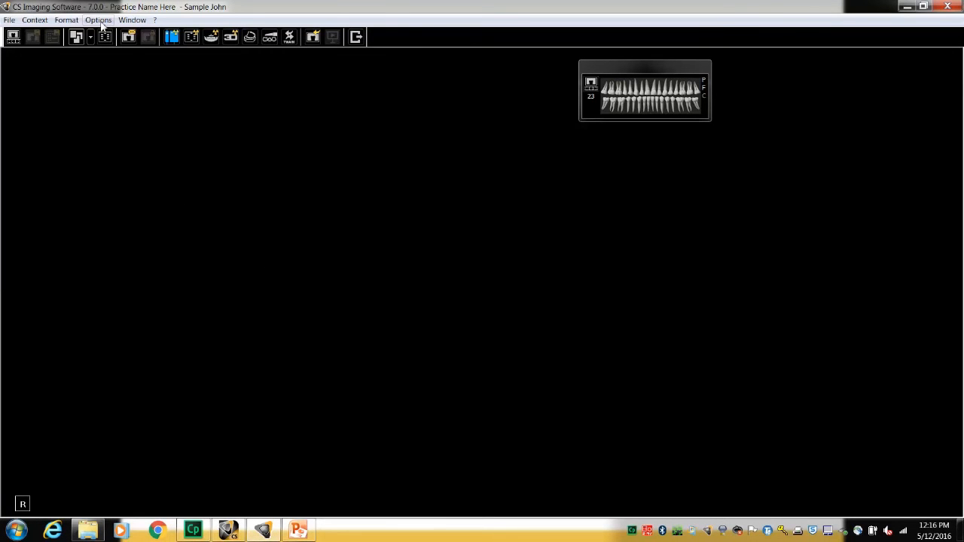
left_click(68, 19)
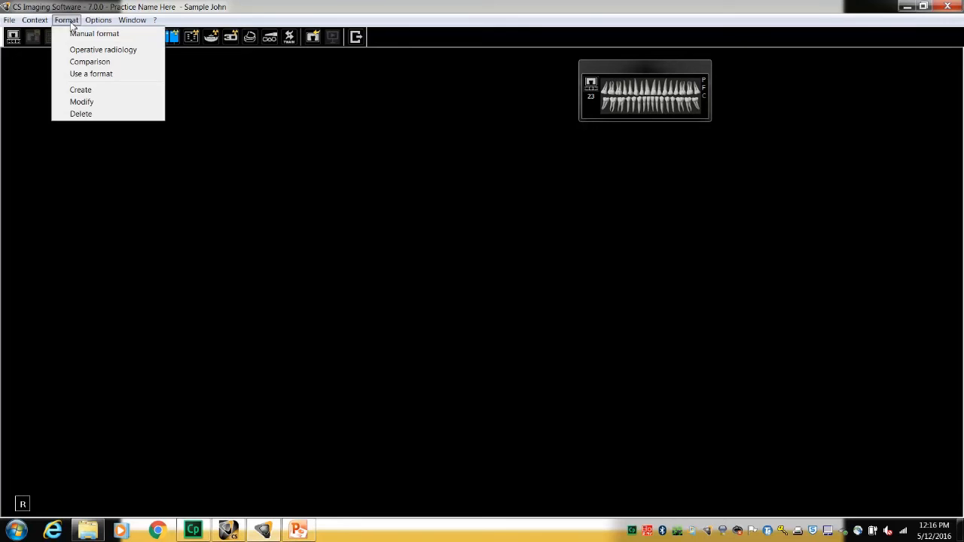
mouse_move(91, 74)
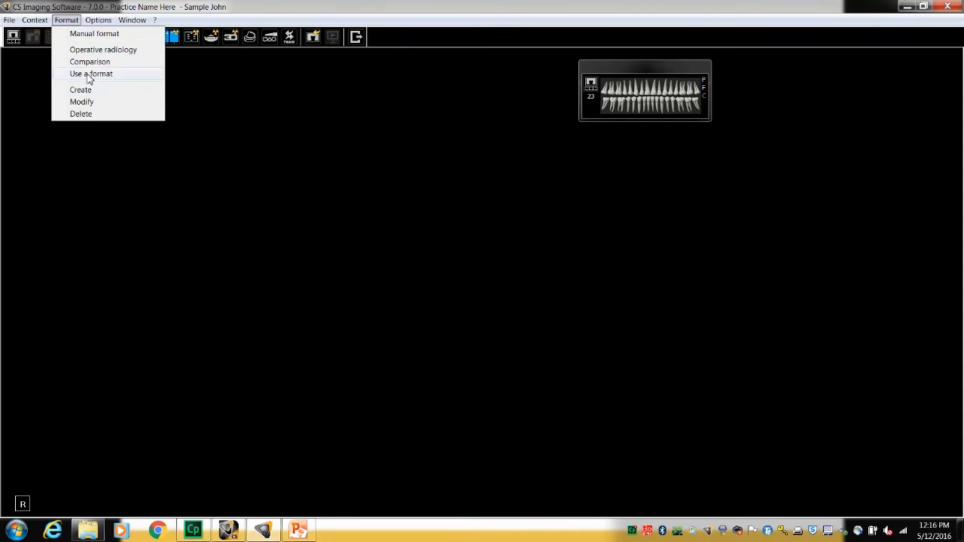
left_click(91, 74)
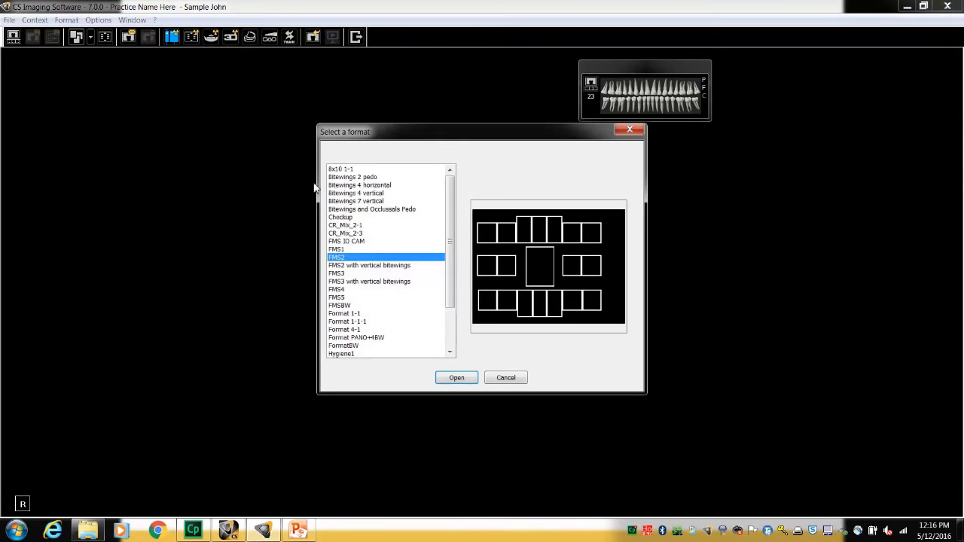
left_click(341, 354)
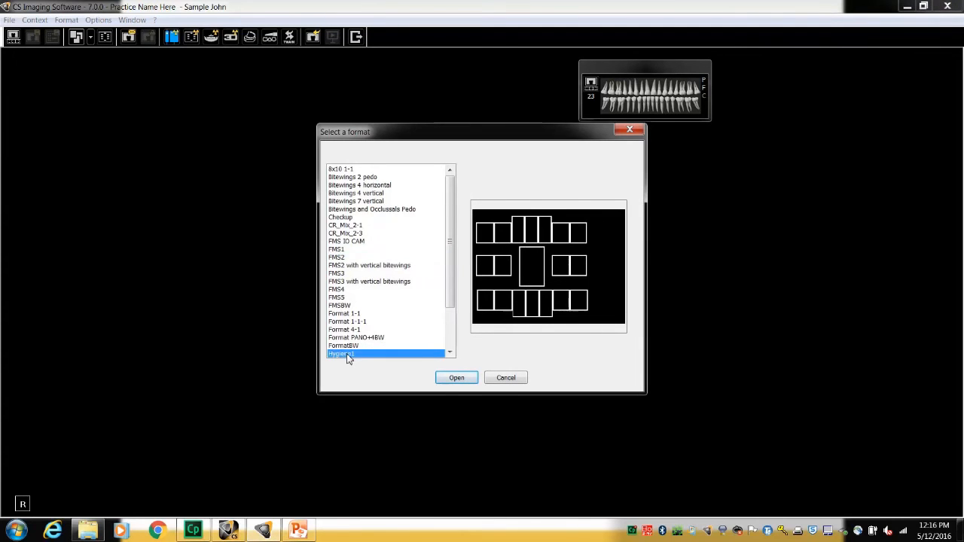
left_click(456, 377)
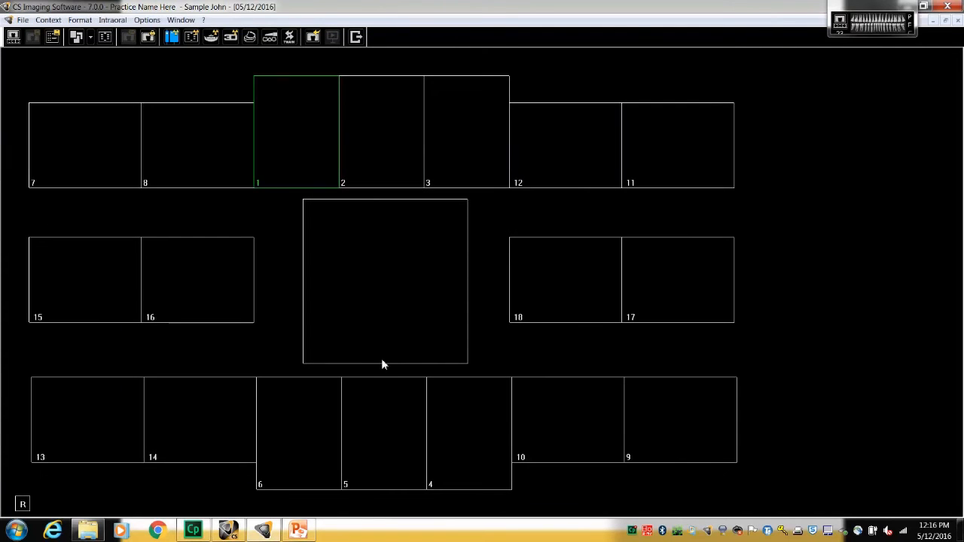
mouse_move(628, 421)
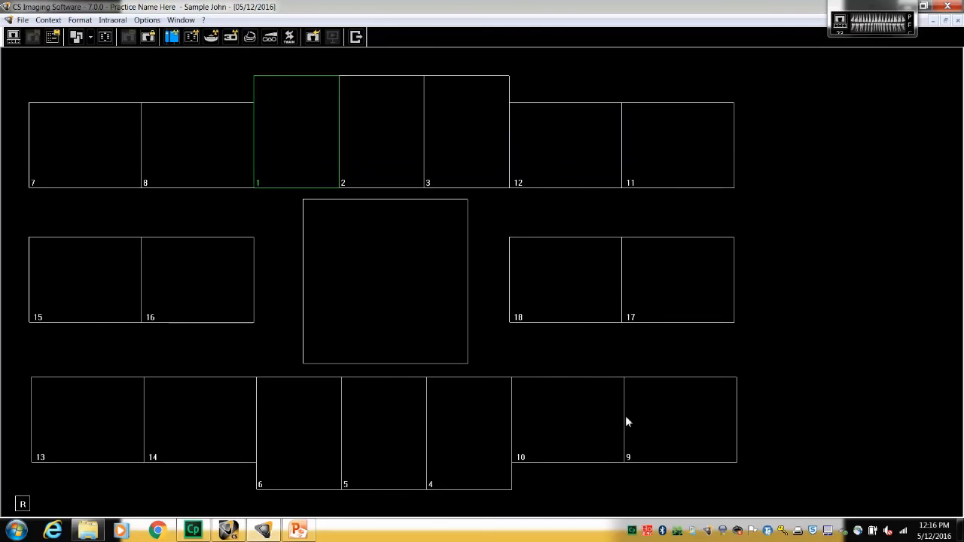
mouse_move(462, 364)
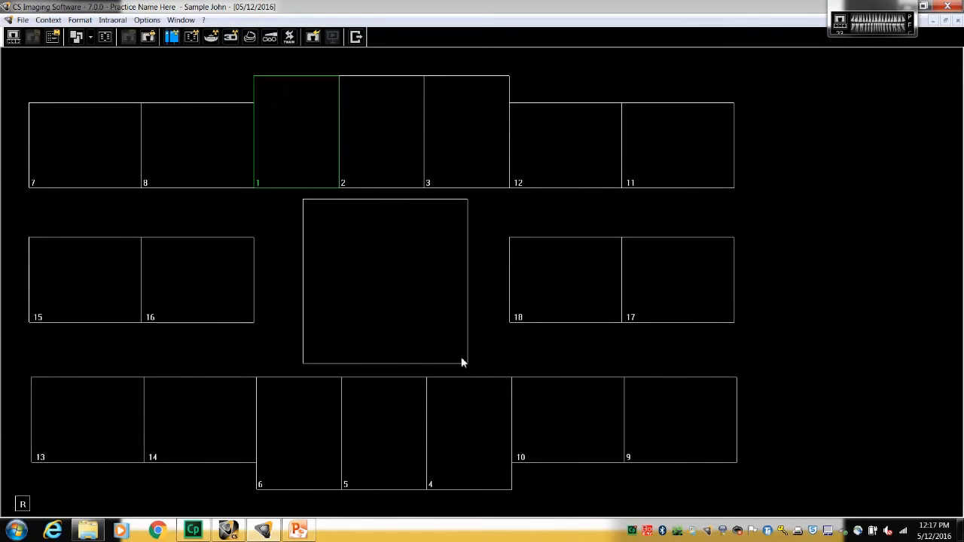
mouse_move(358, 254)
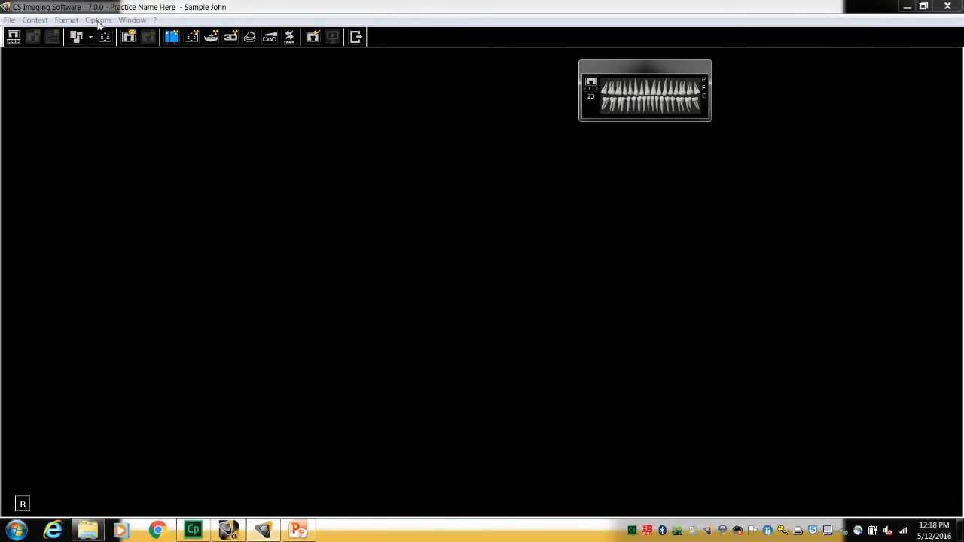
mouse_move(66, 20)
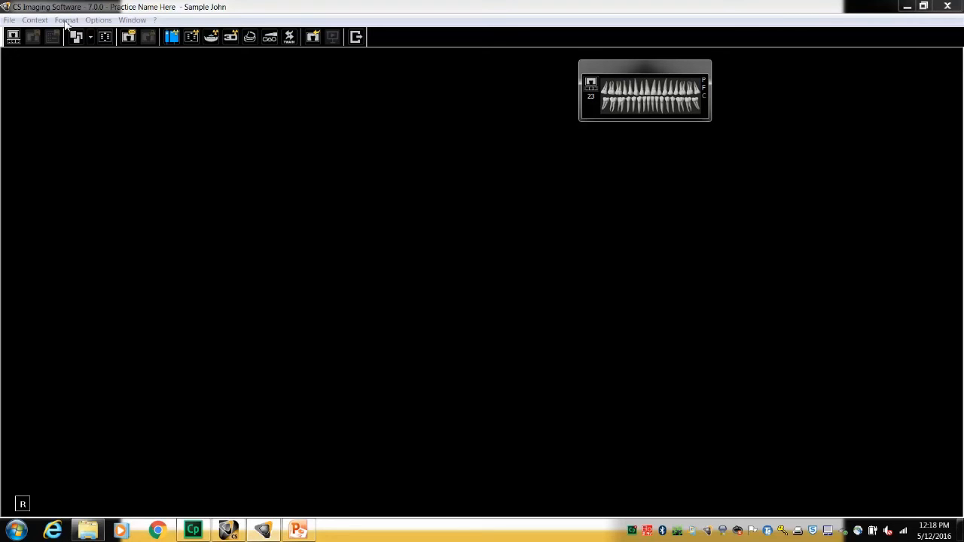
Pick Hygiene1 in Format > Delete, delete it and confirm.
left_click(64, 20)
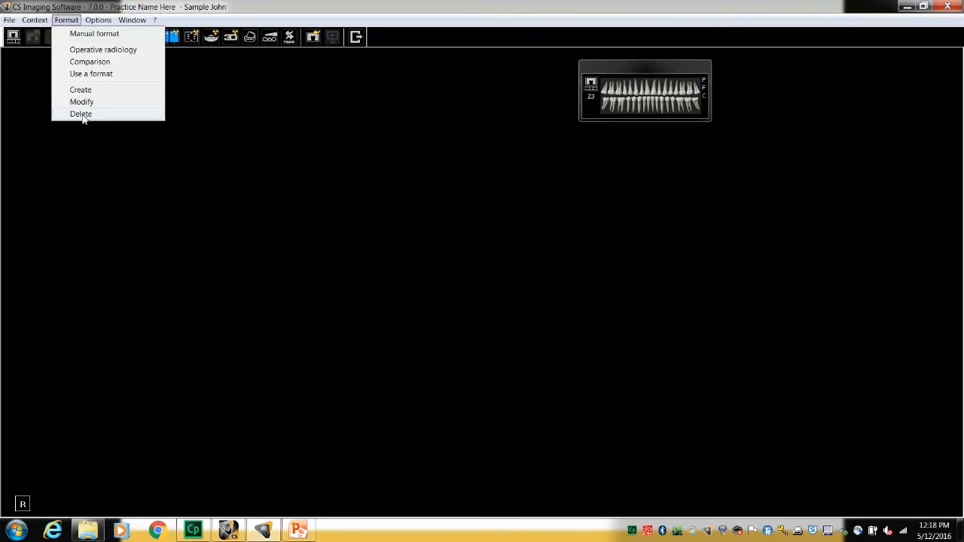
left_click(80, 113)
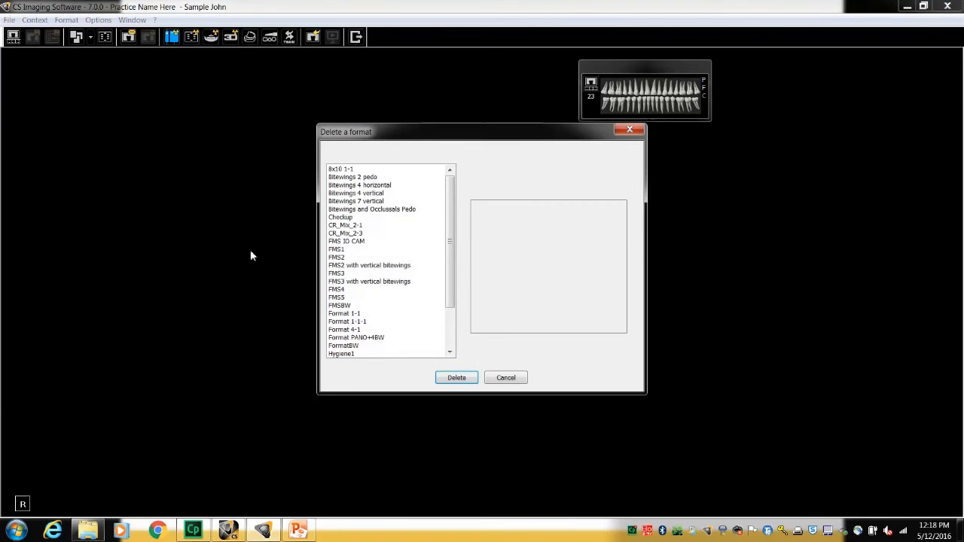
left_click(342, 353)
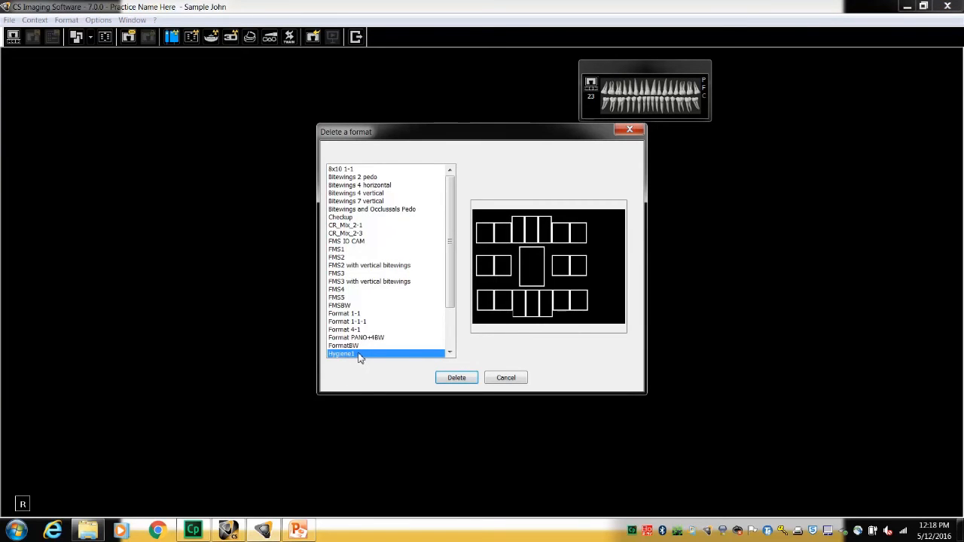
left_click(456, 377)
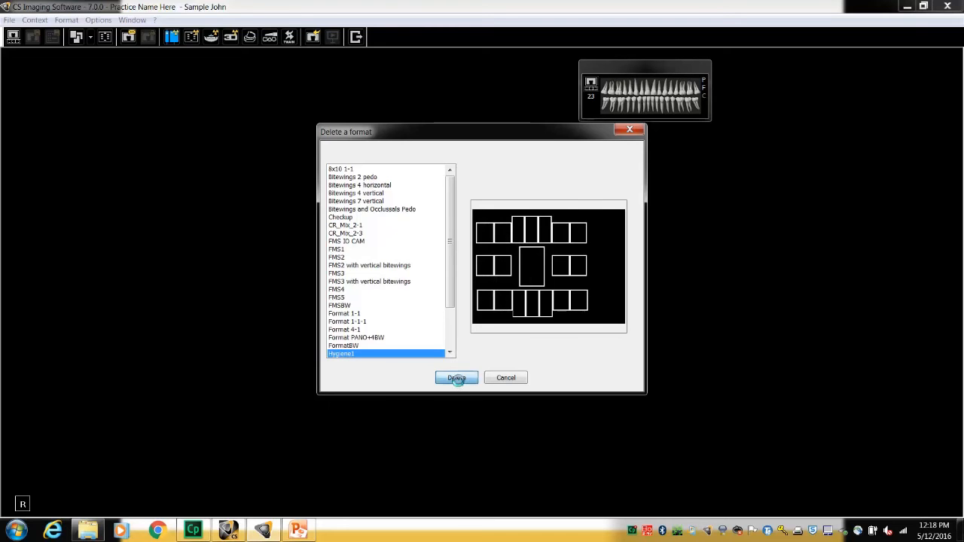
left_click(456, 377)
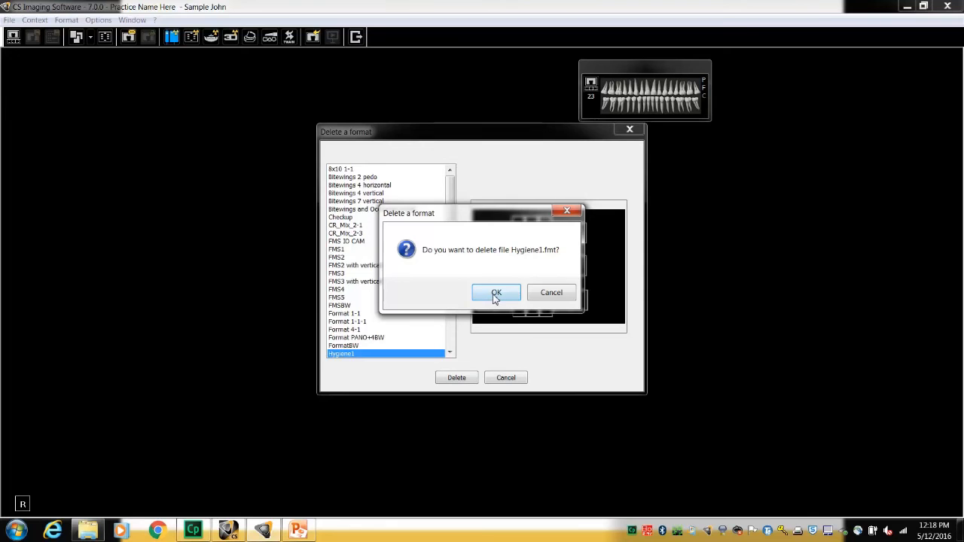
left_click(495, 293)
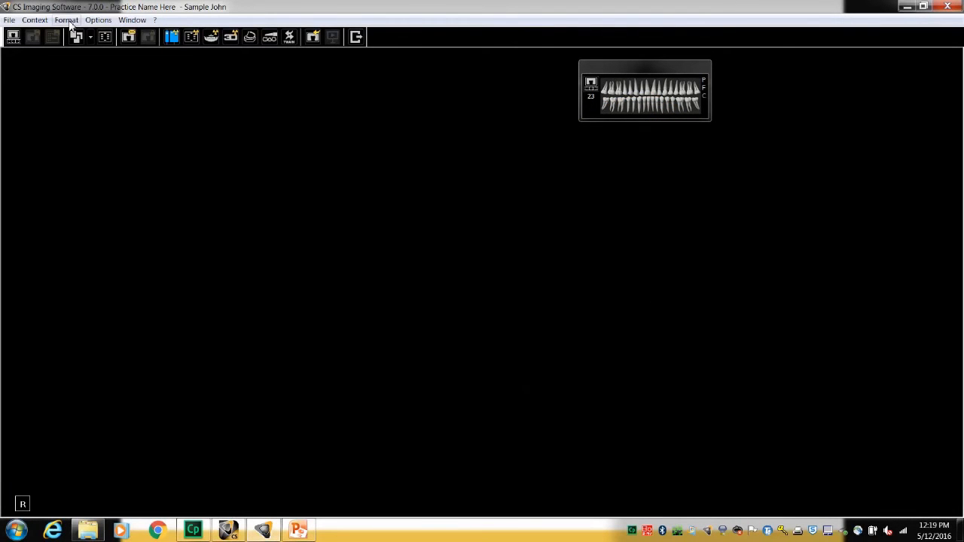
Create a new format via Format > Create and clear the view over the frame layout.
left_click(64, 20)
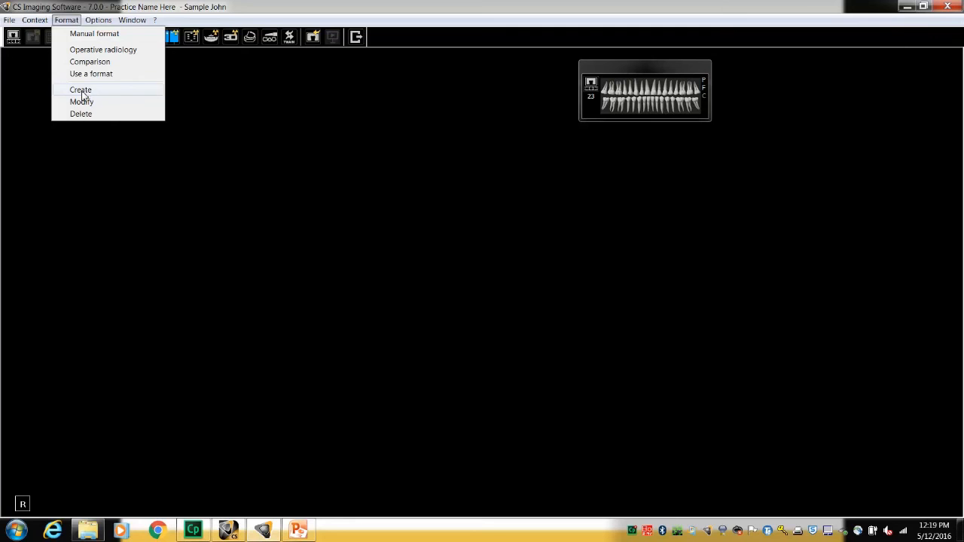
left_click(80, 90)
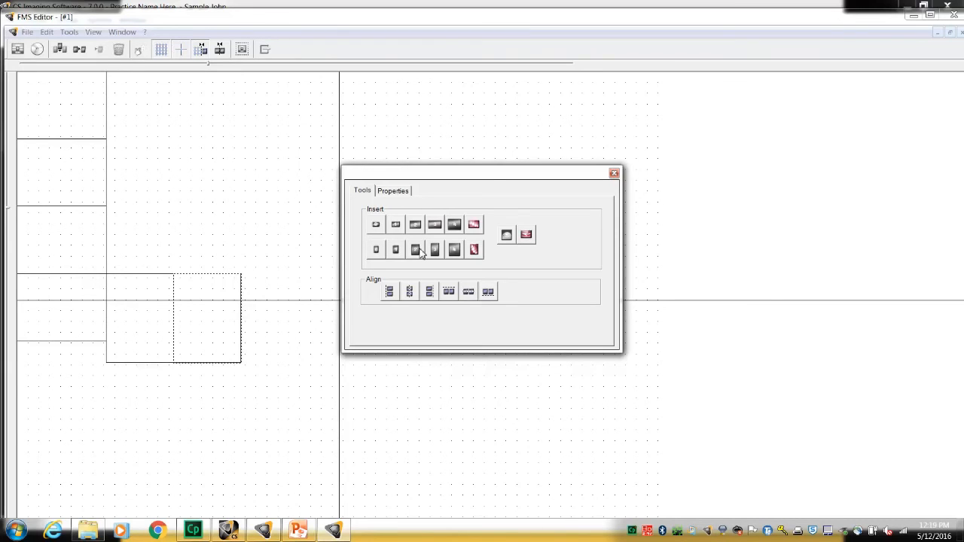
mouse_move(399, 190)
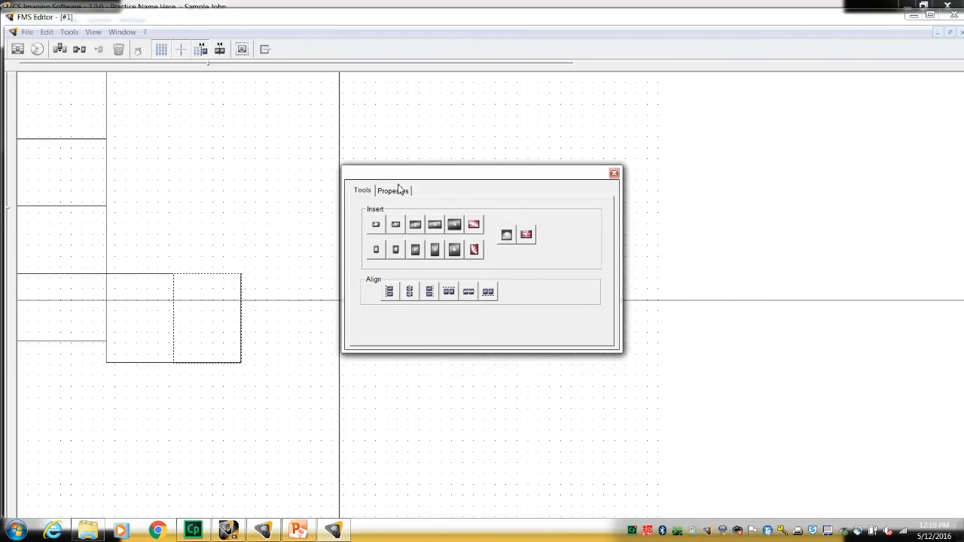
left_click_drag(482, 172, 821, 174)
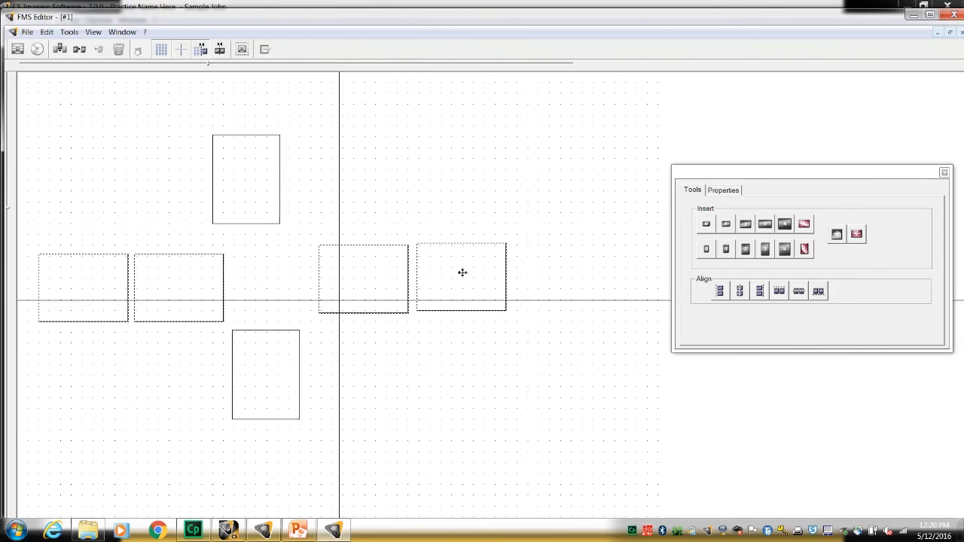
mouse_move(263, 258)
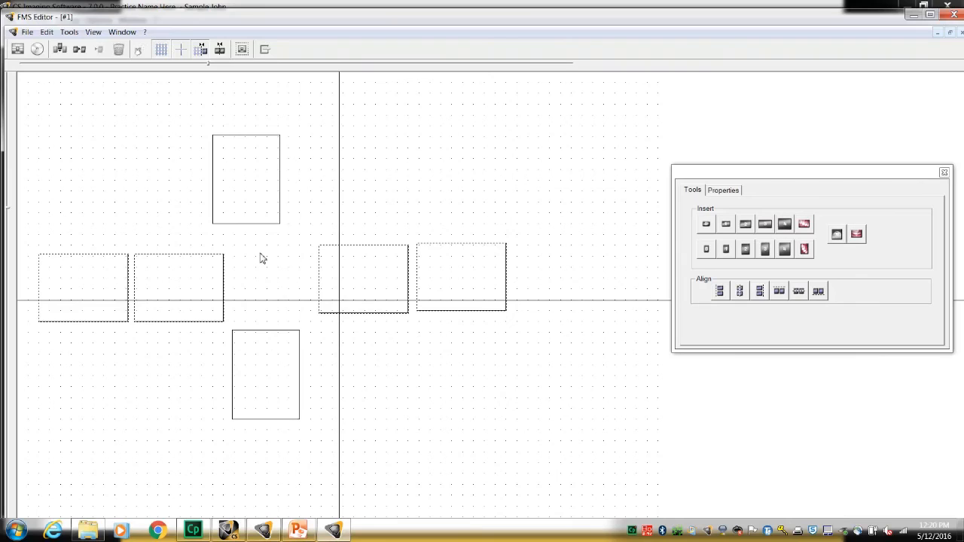
mouse_move(477, 261)
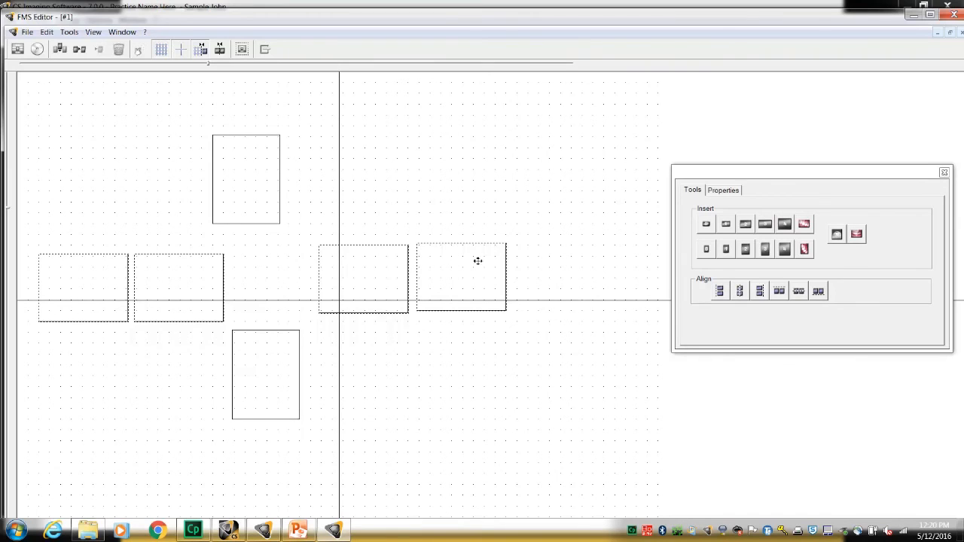
mouse_move(741, 291)
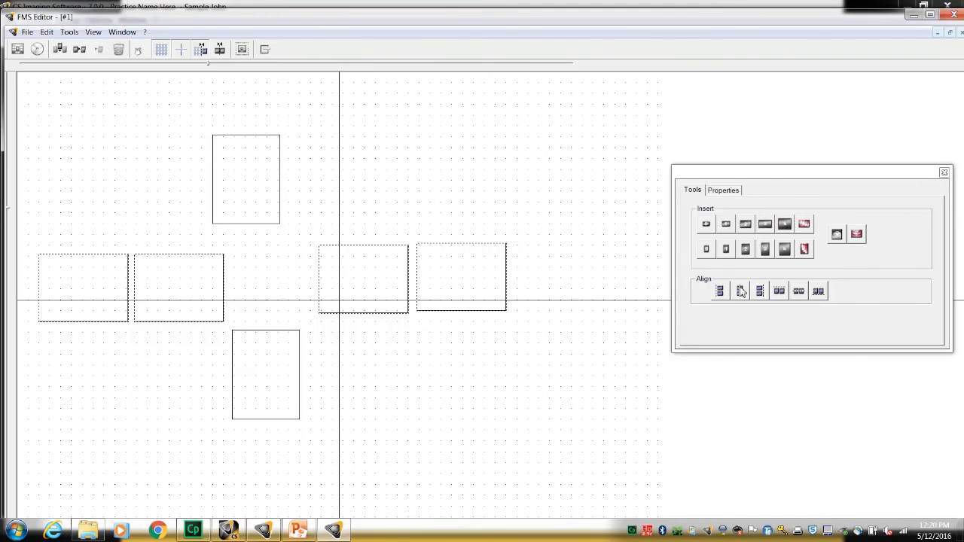
Drag the top frame into line and place the bottom frame directly beneath it.
left_click_drag(809, 173, 662, 175)
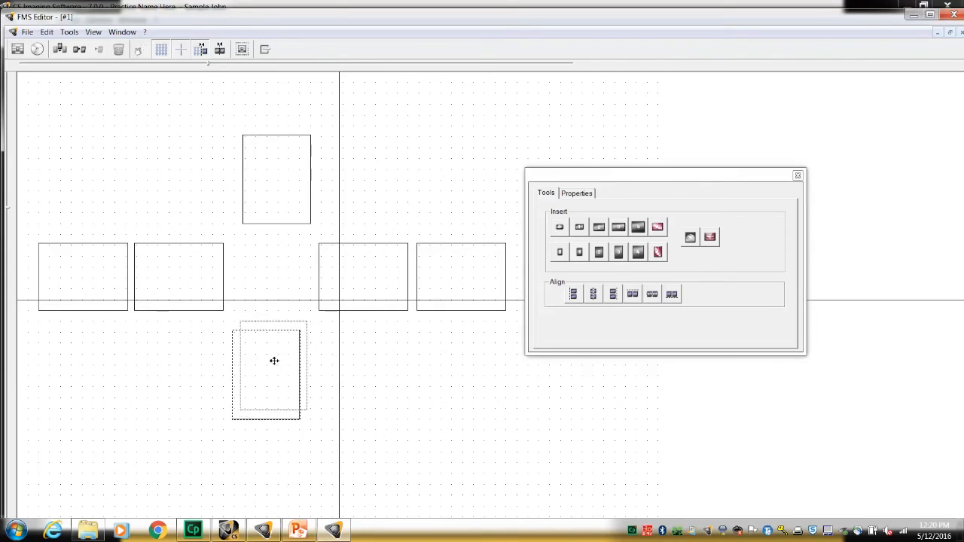
left_click_drag(267, 369, 277, 354)
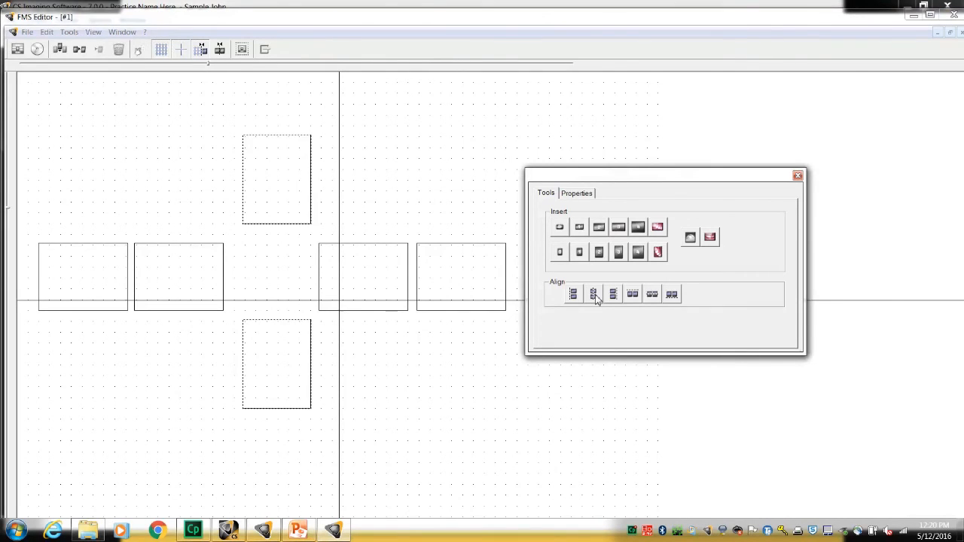
mouse_move(719, 171)
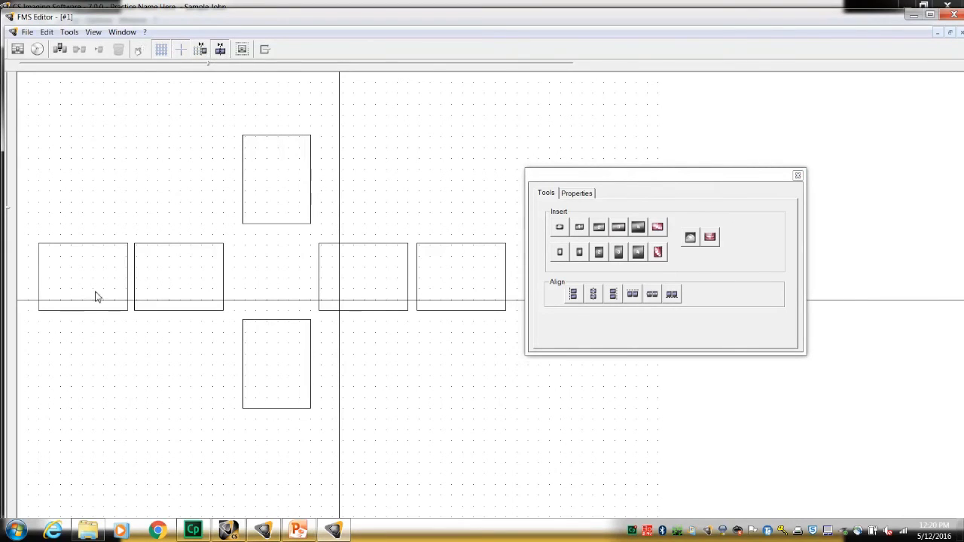
Select the leftmost and rightmost horizontal frames to close the gaps to their neighbours.
left_click(98, 283)
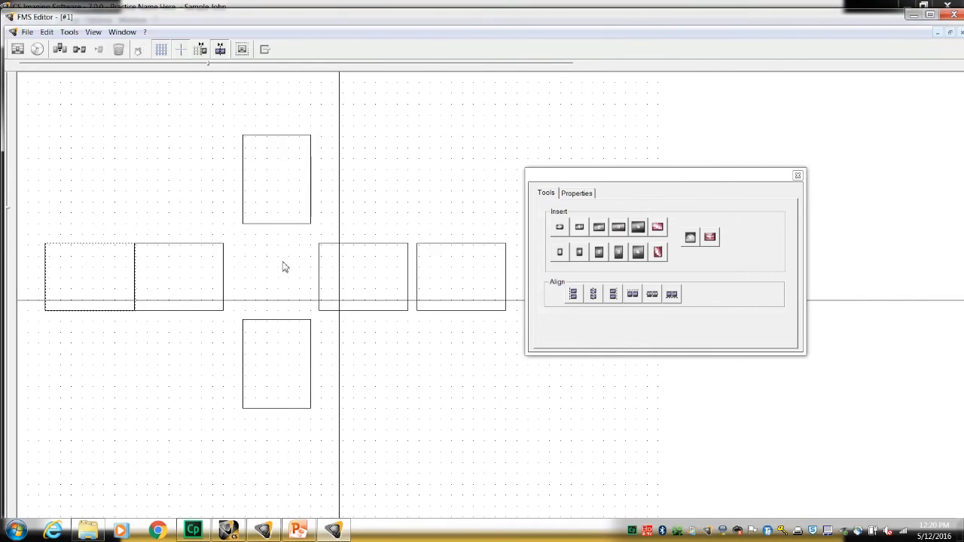
left_click(459, 278)
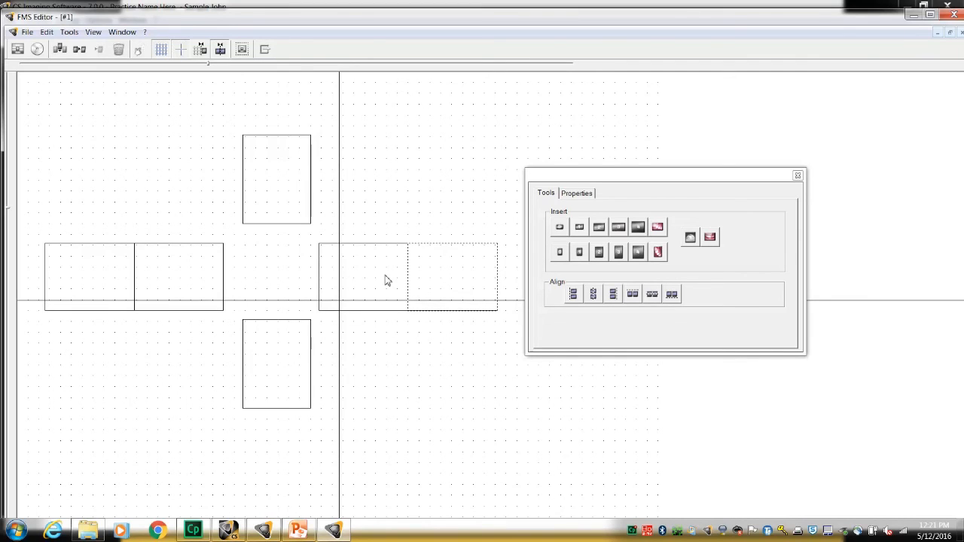
mouse_move(350, 273)
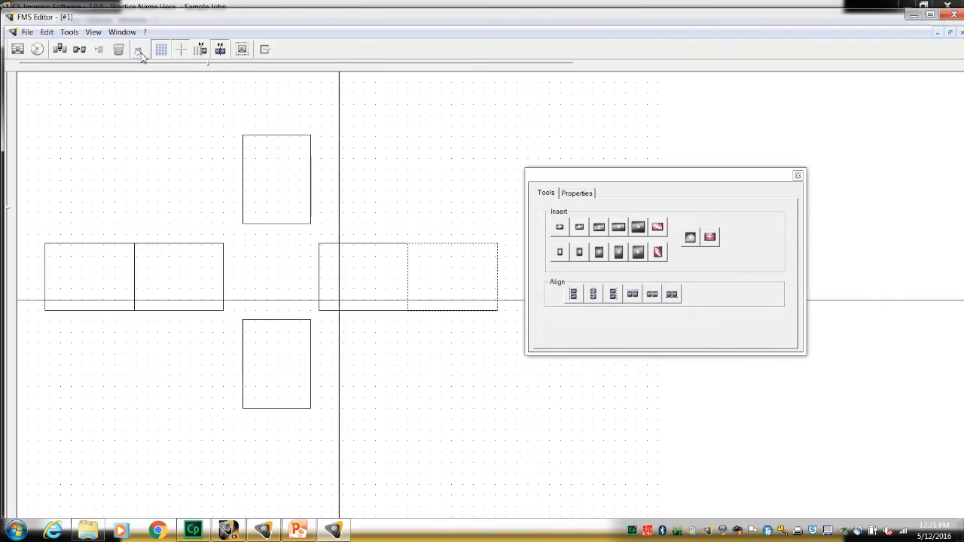
left_click(137, 52)
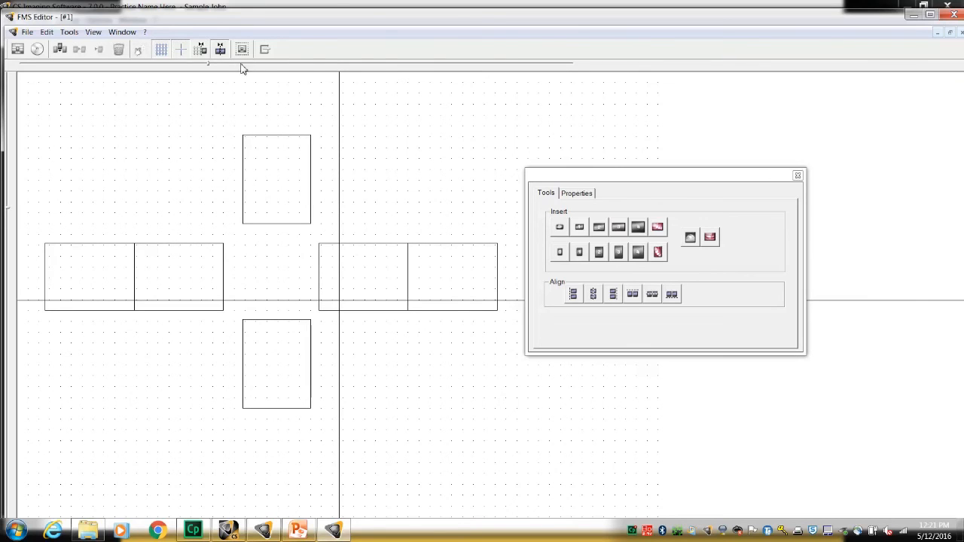
Zoom the layout to fit, move the Tools panel off the right frames, and show frame properties.
left_click(241, 49)
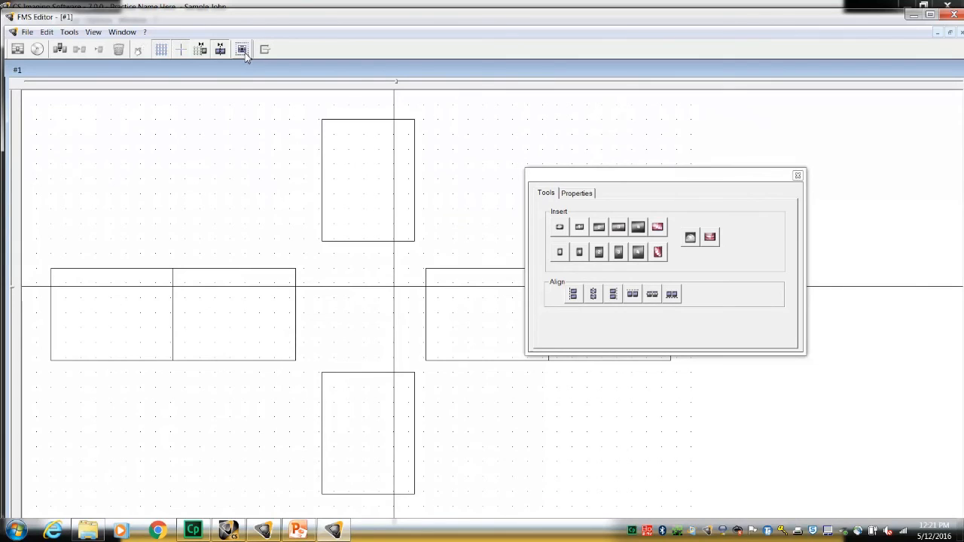
left_click_drag(663, 176, 677, 101)
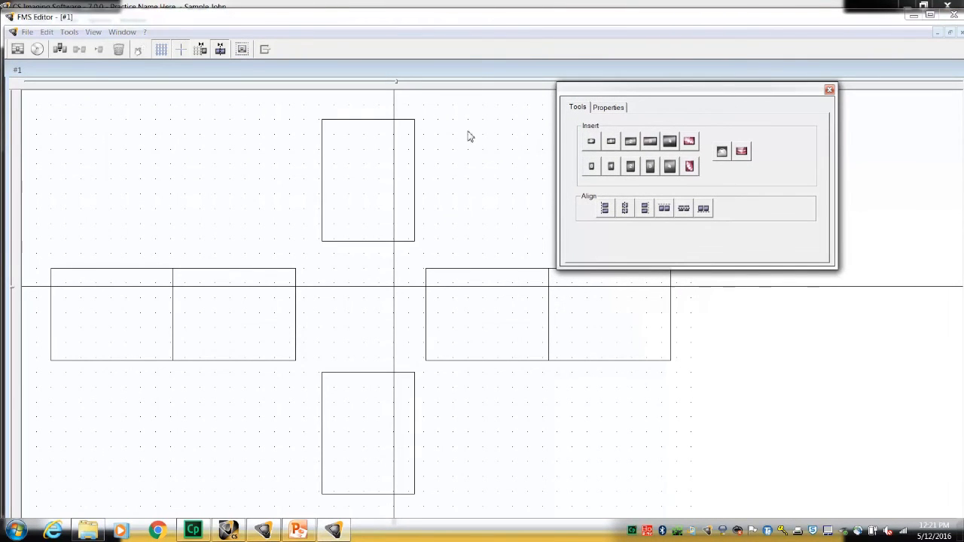
left_click(608, 107)
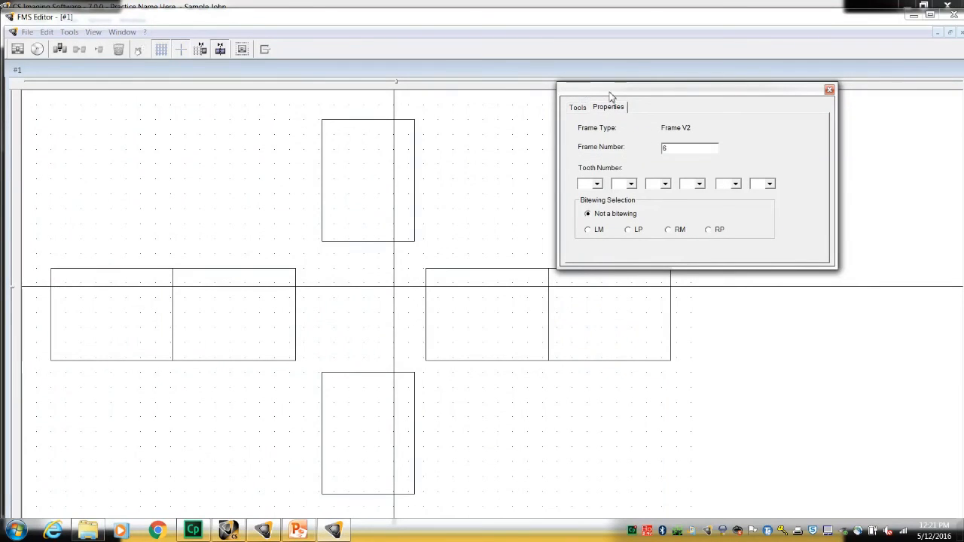
mouse_move(188, 322)
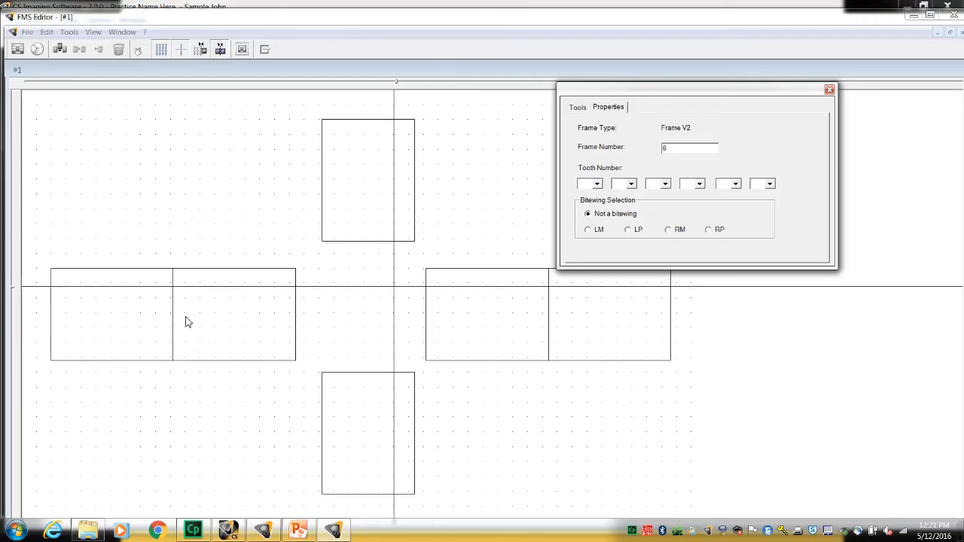
Mark the leftmost horizontal frame as the LP bitewing, then set the top frame's first two tooth numbers.
left_click(111, 322)
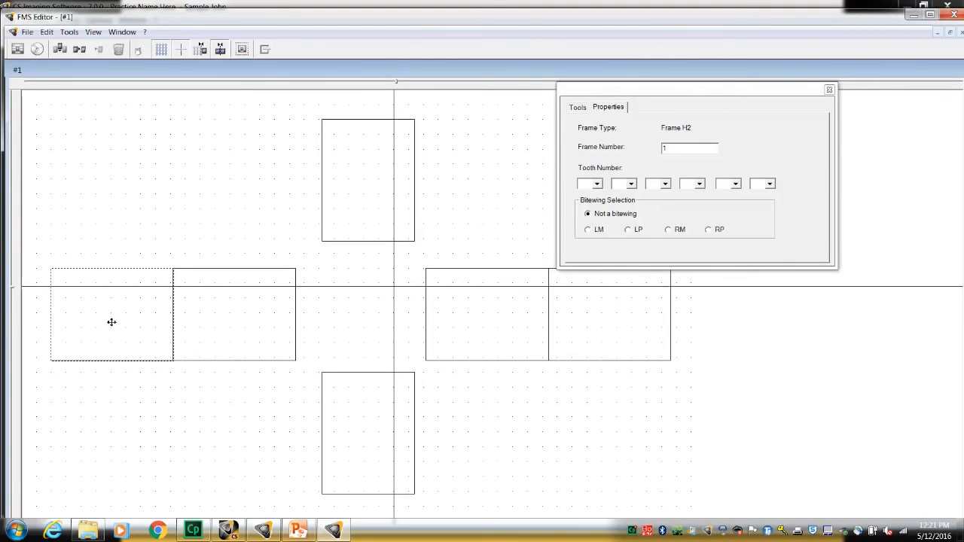
mouse_move(286, 317)
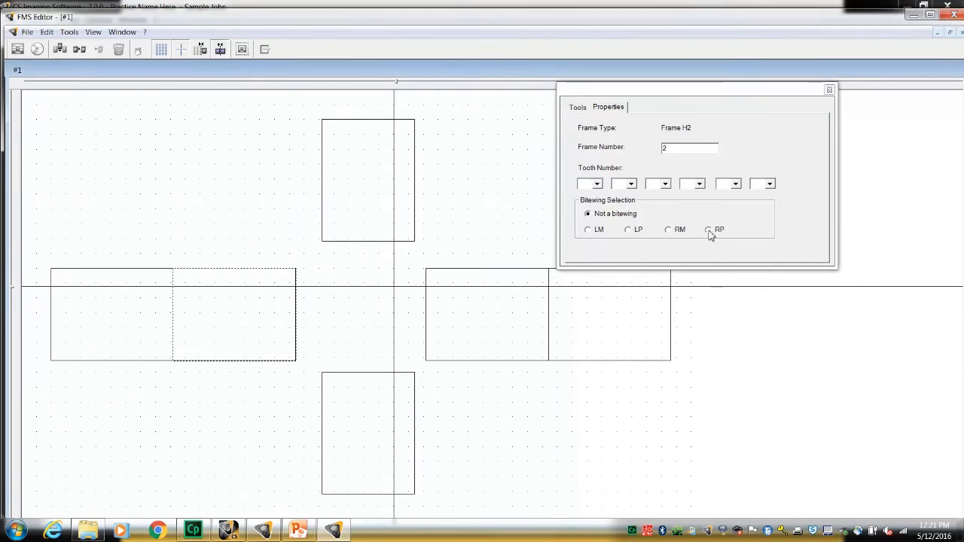
left_click(708, 229)
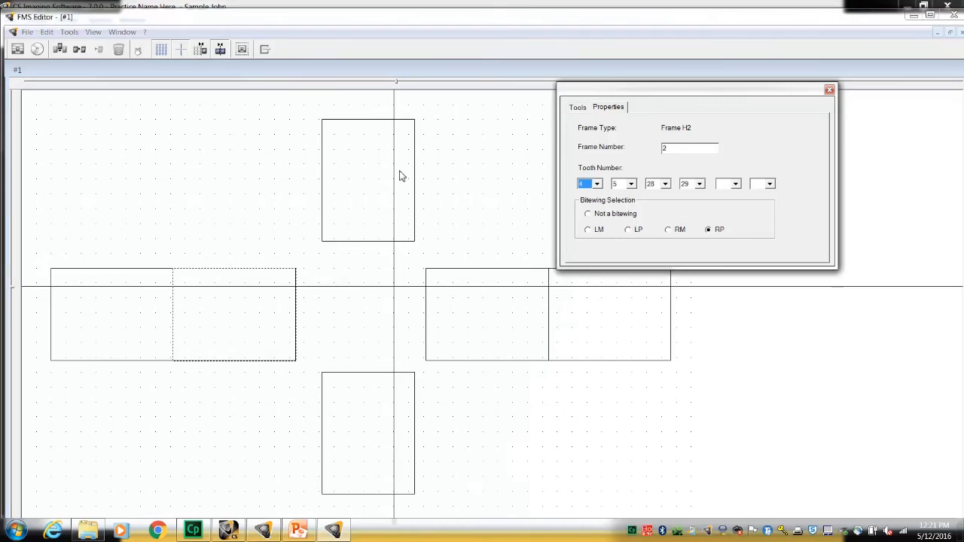
mouse_move(397, 290)
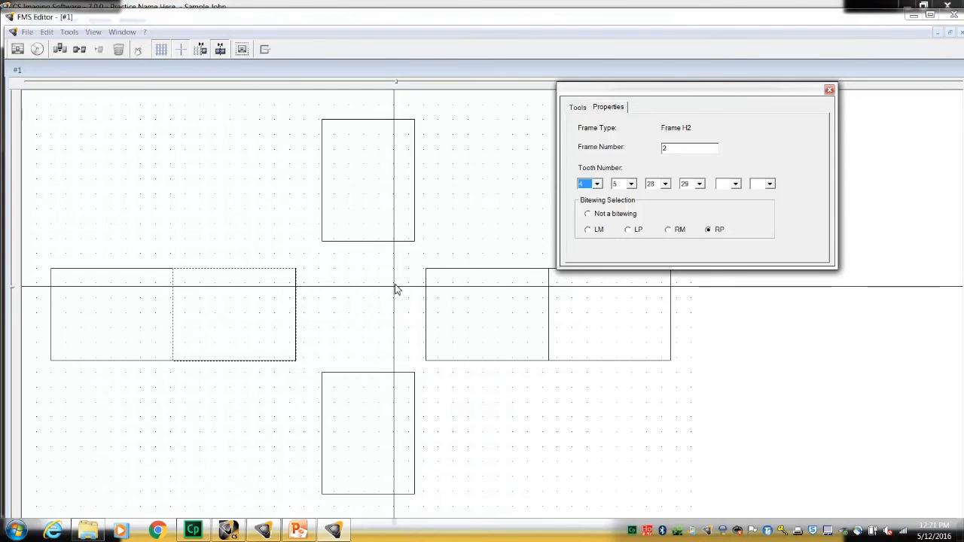
mouse_move(688, 313)
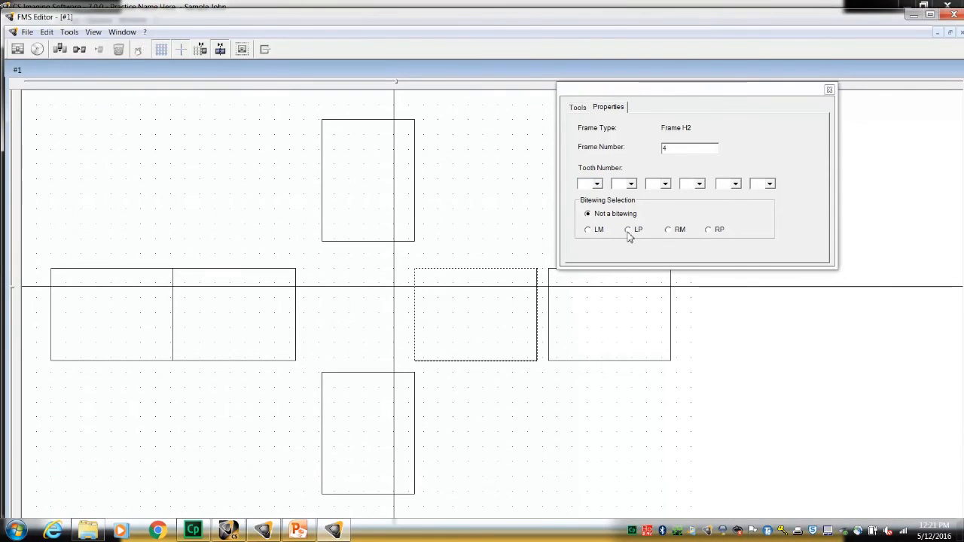
left_click(626, 230)
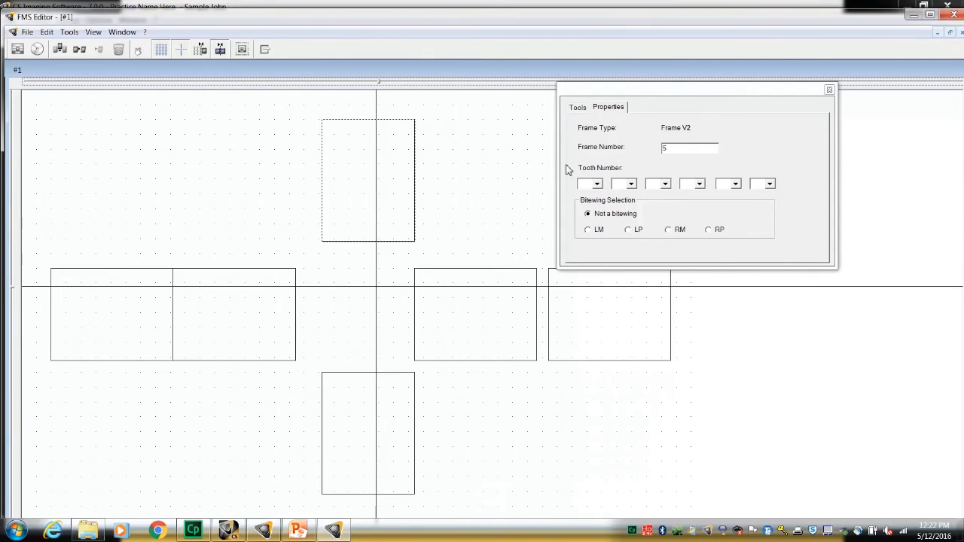
left_click(599, 183)
type("7")
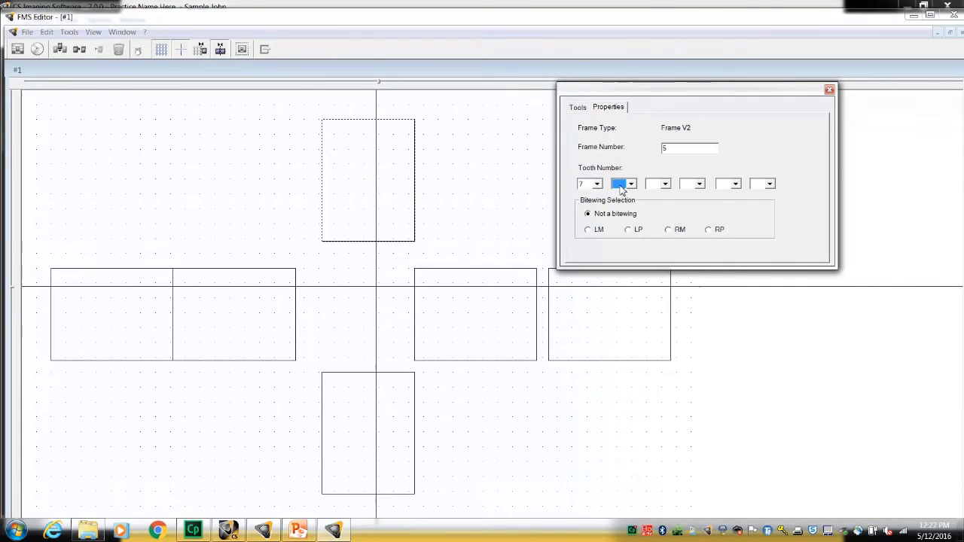
left_click(699, 184)
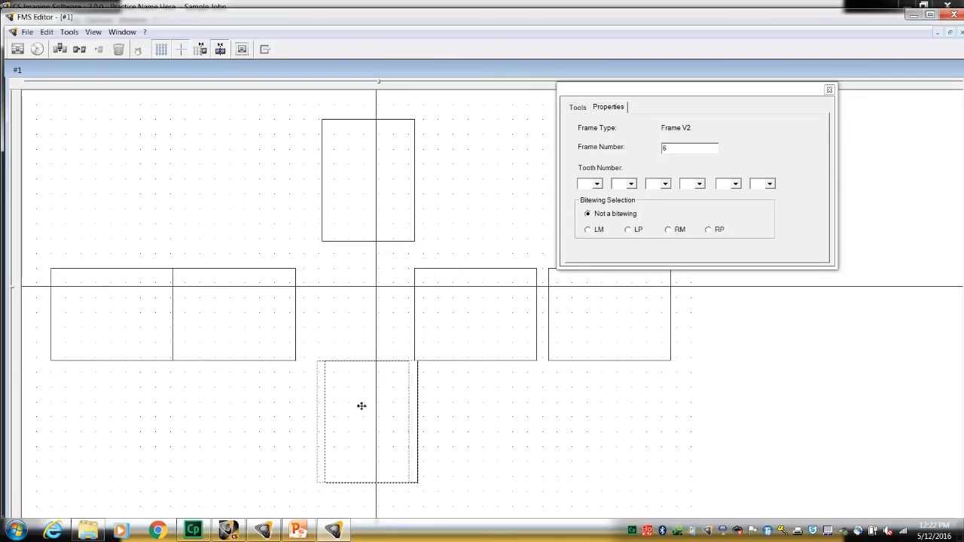
Assign tooth numbers 23, 24, 25 and 26 to the bottom vertical frame.
left_click(598, 183)
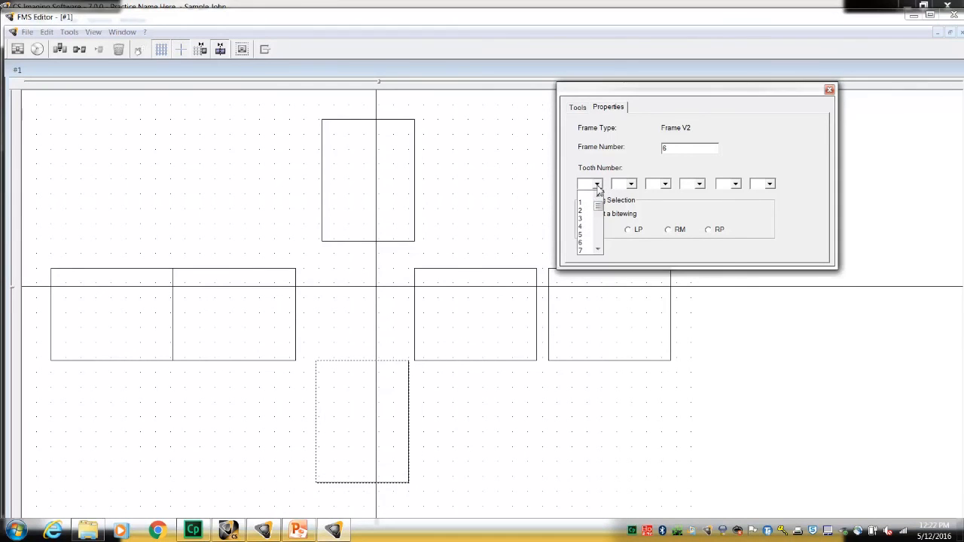
left_click(597, 250)
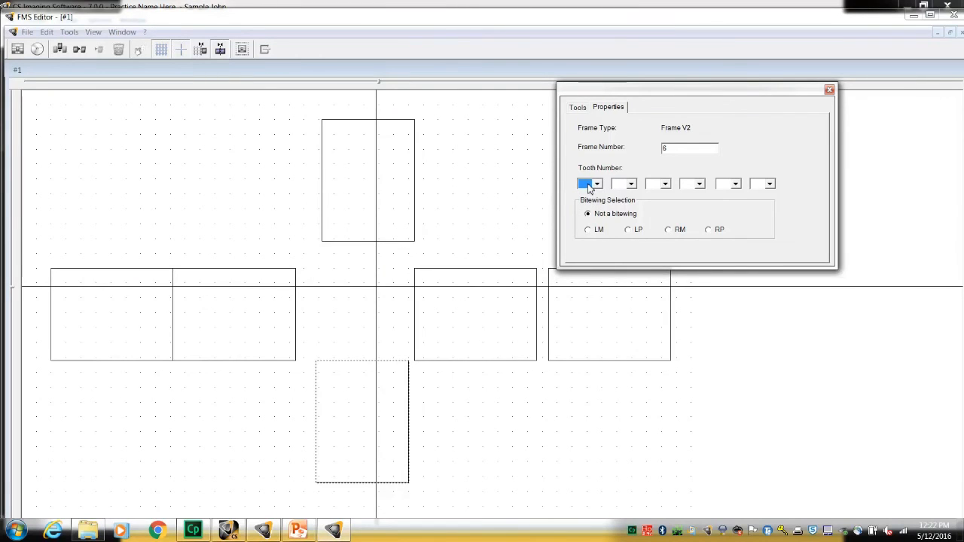
left_click(629, 183)
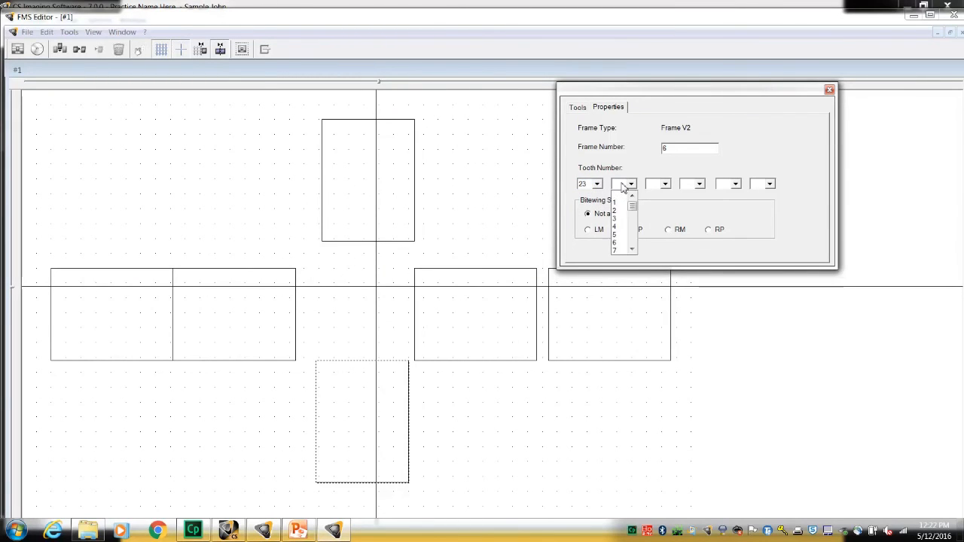
left_click(616, 209)
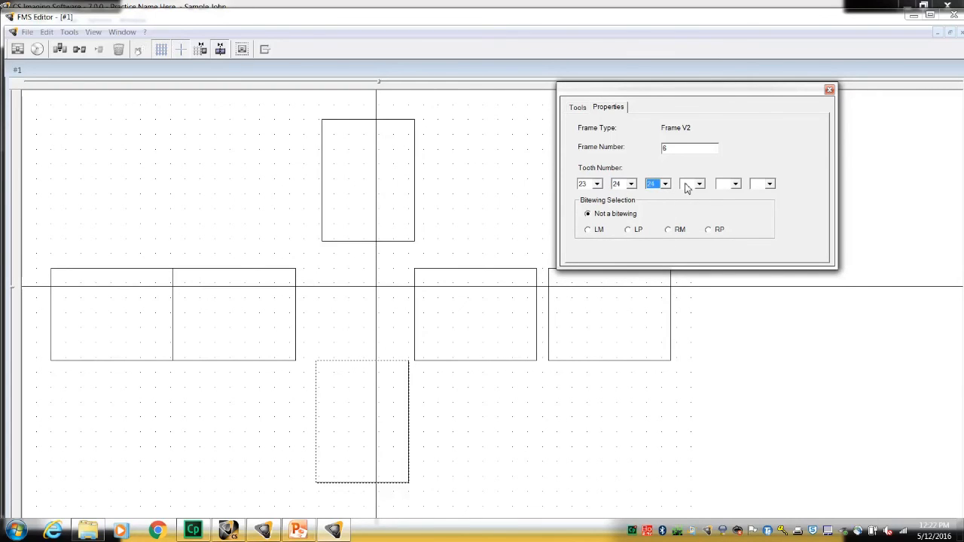
left_click(698, 183)
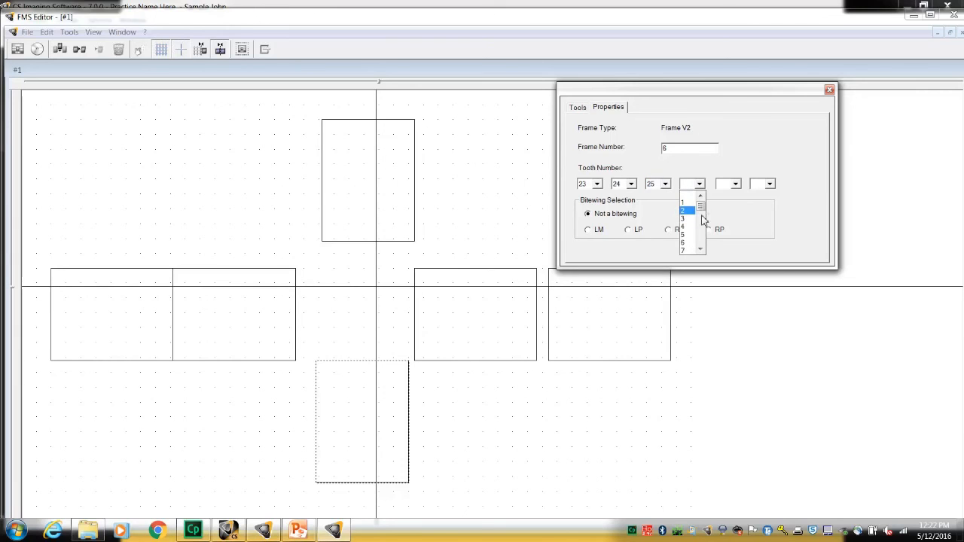
scroll("down", 3)
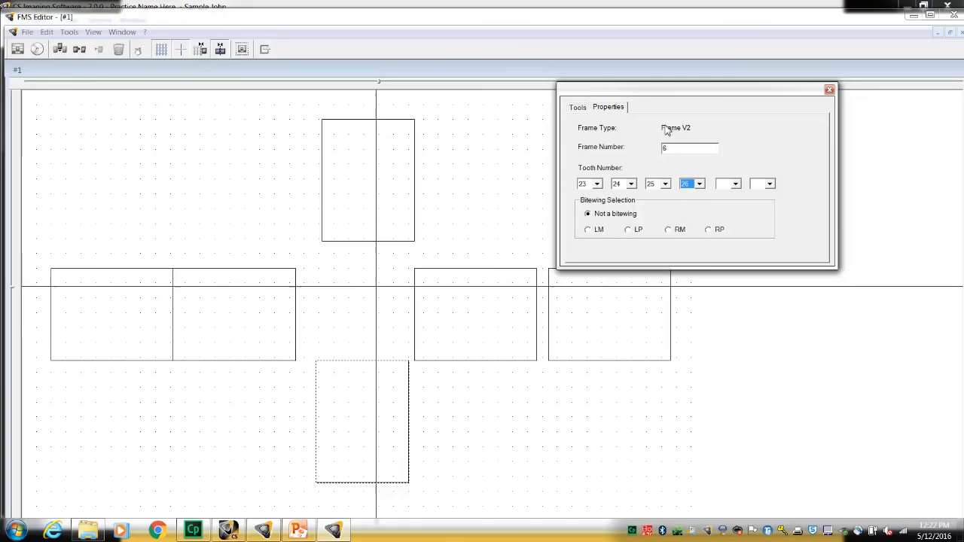
left_click(577, 107)
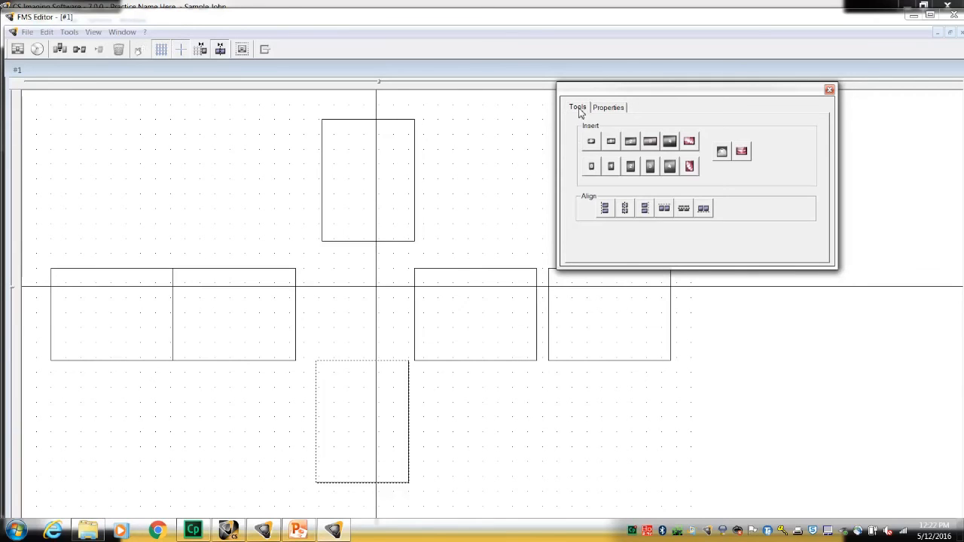
mouse_move(412, 224)
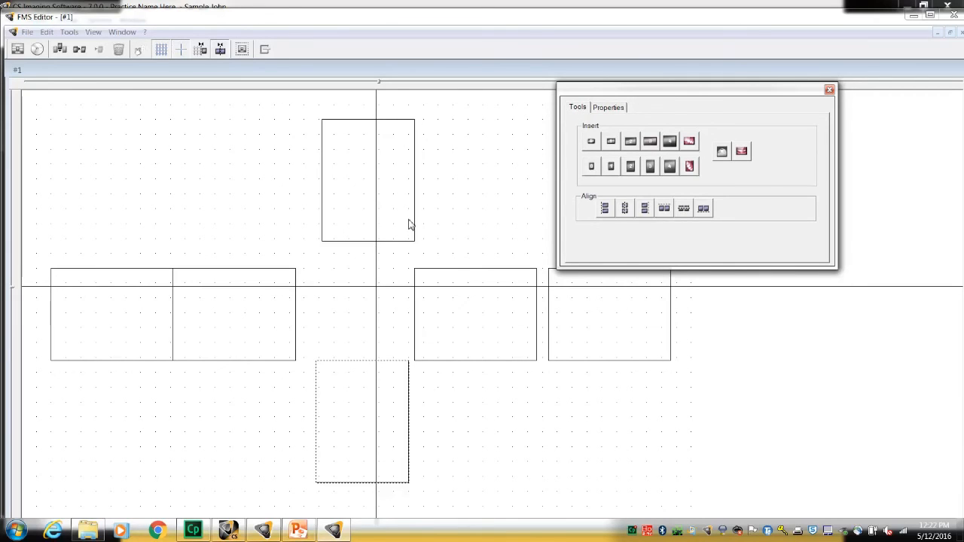
mouse_move(385, 173)
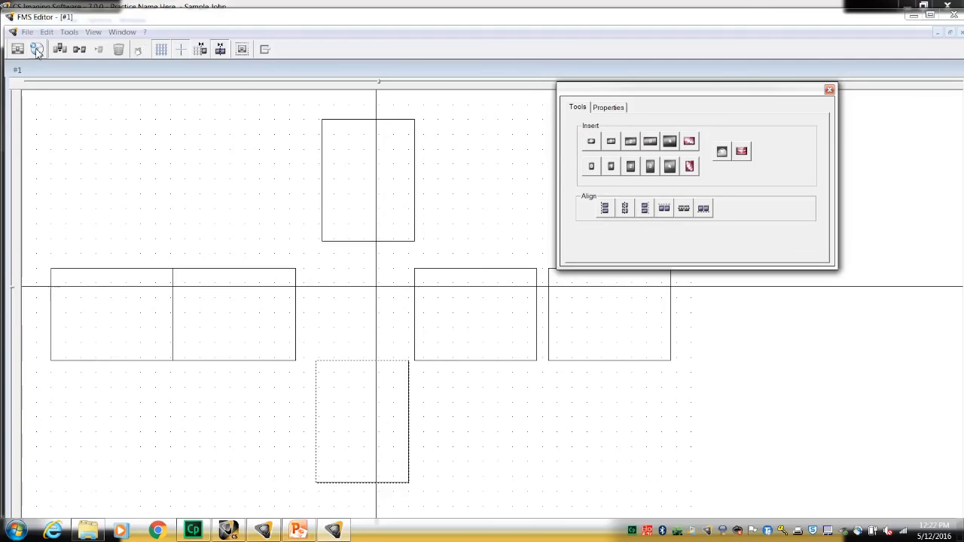
Save the six-frame format, replacing the default file name with 'Recare'.
left_click(17, 50)
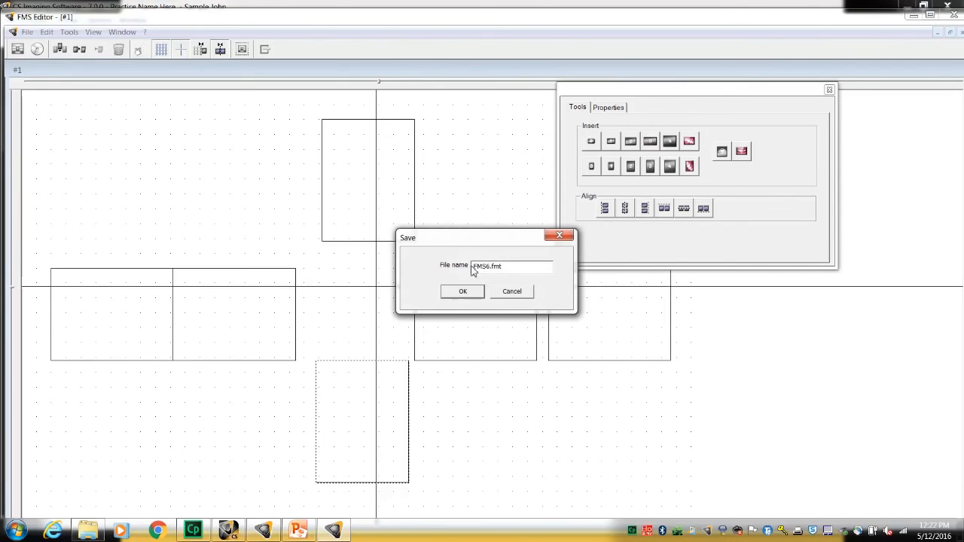
triple_click(512, 266)
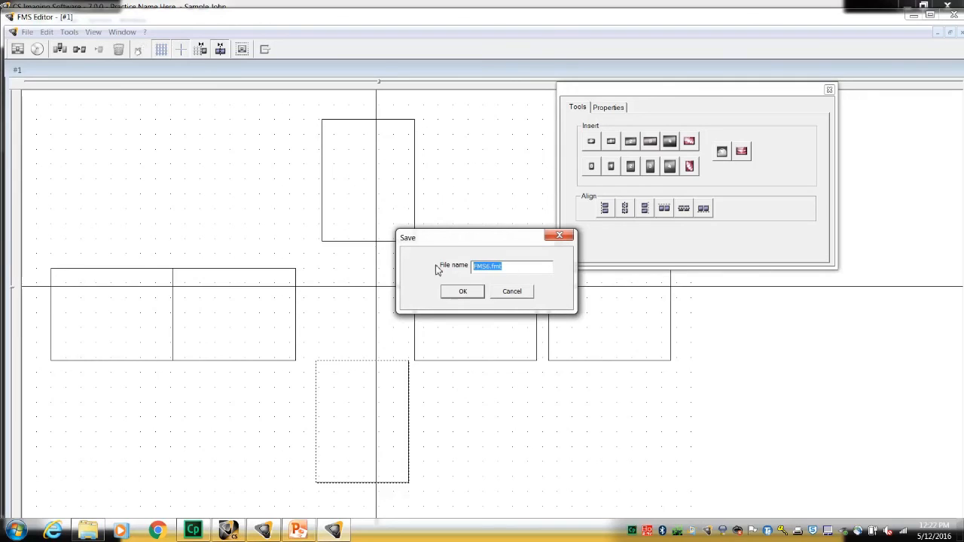
type("Recare")
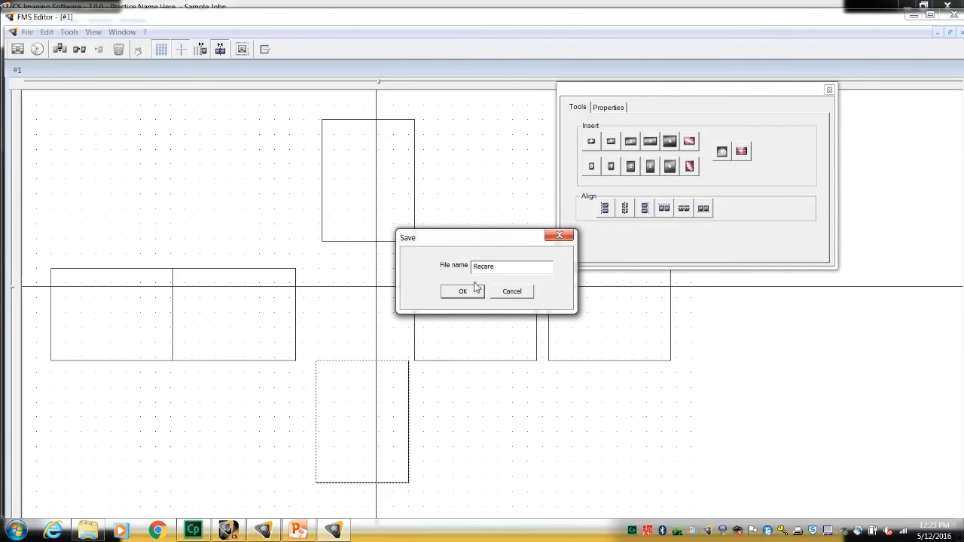
left_click(462, 290)
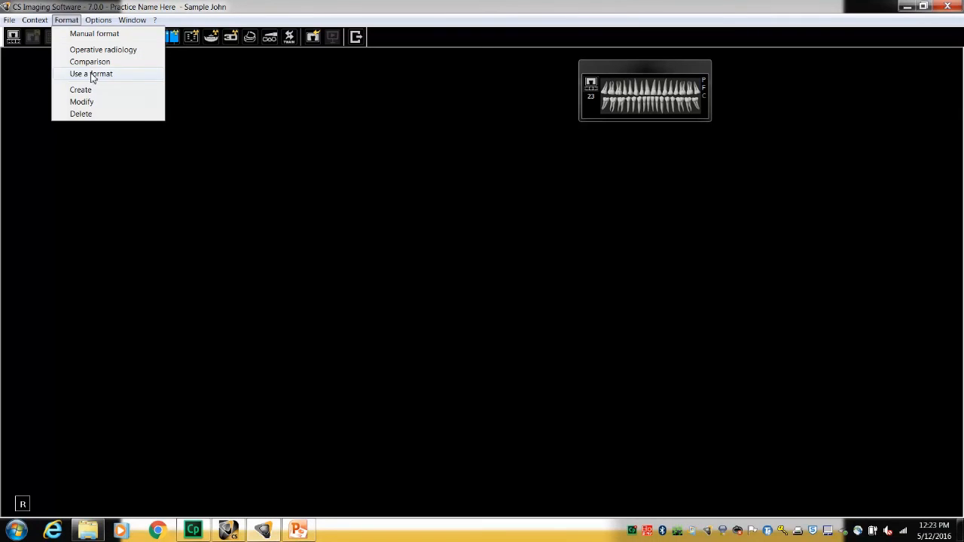
Pick the Recare format from the Select a format list and open it.
left_click(90, 74)
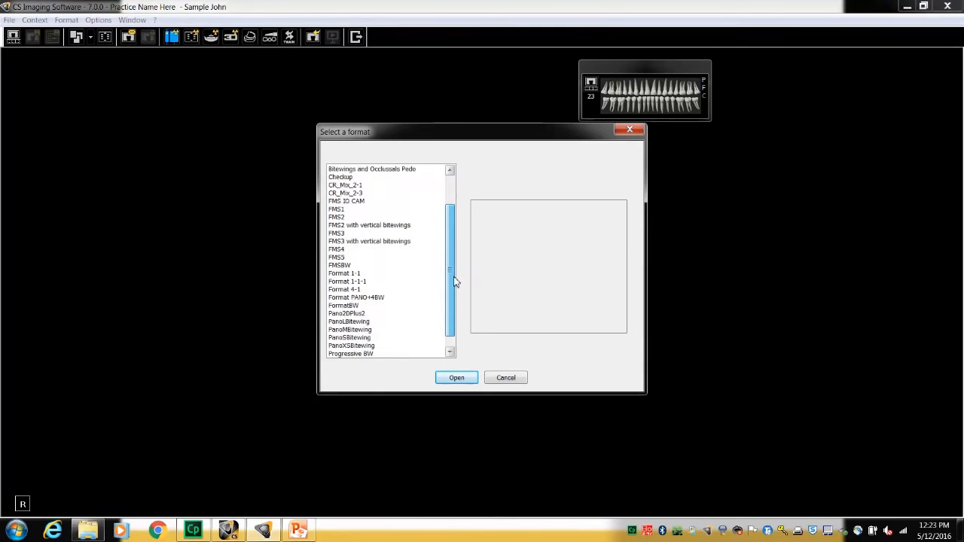
left_click(338, 345)
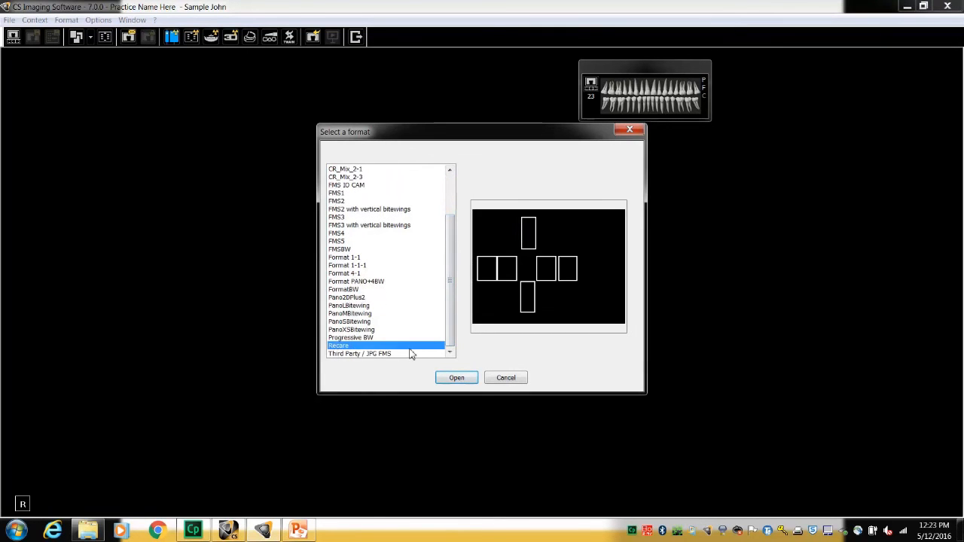
left_click(456, 377)
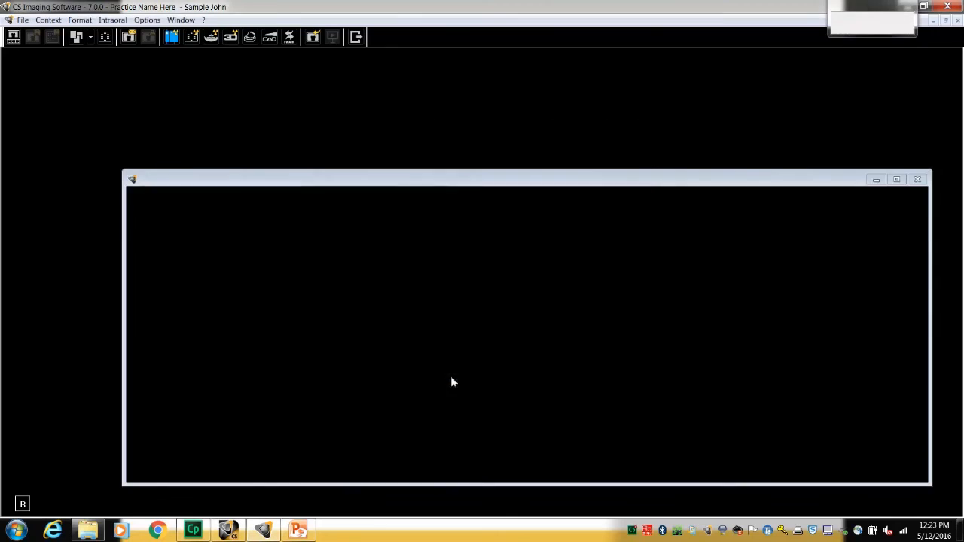